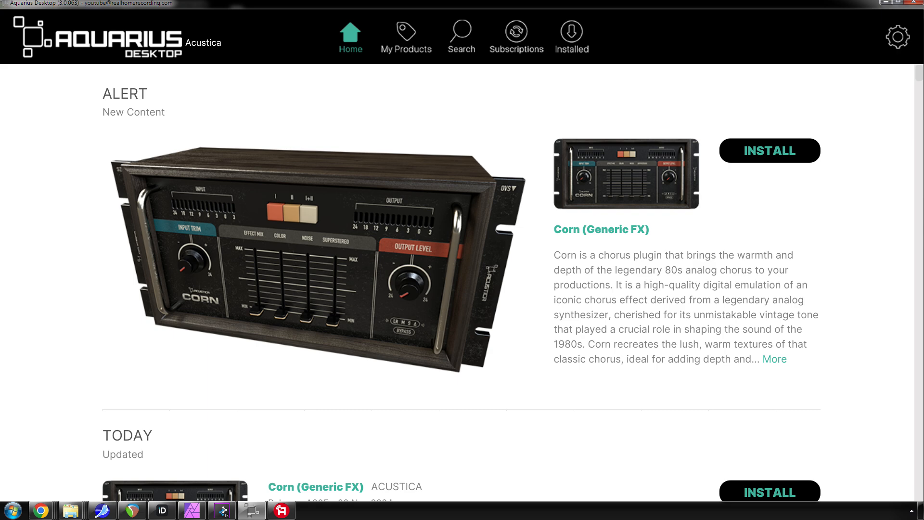
- Open Settings from the gear menu and review the GUI scaling options, keeping 140%
{"action": "scroll", "scroll_direction": "down", "scroll_amount": 3}
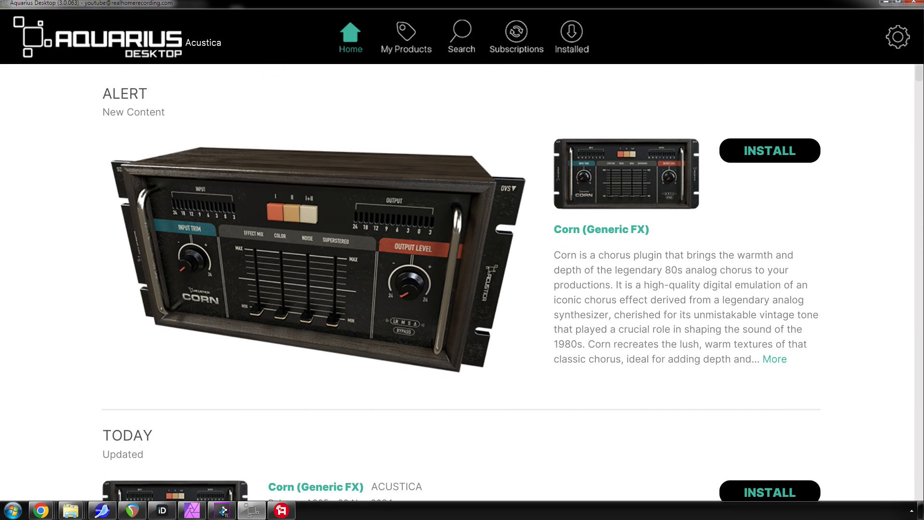
{"action": "scroll", "scroll_direction": "down", "scroll_amount": 3}
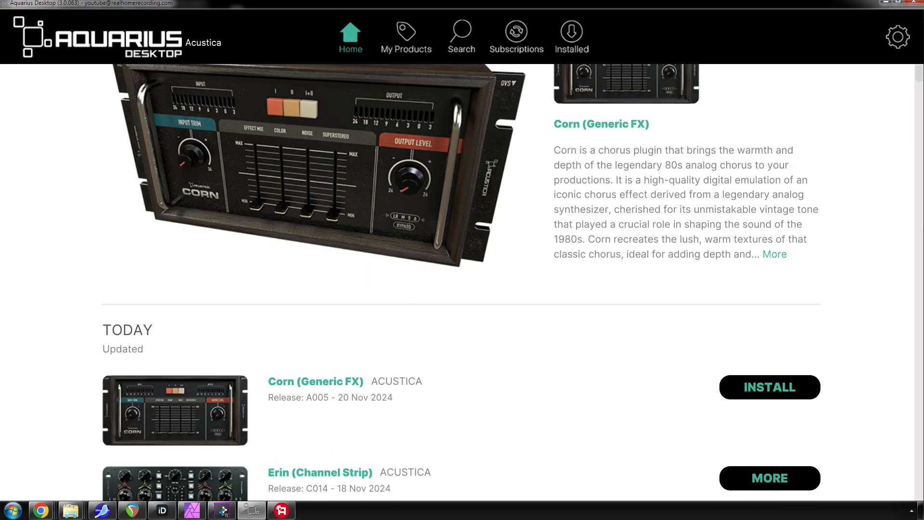
{"action": "scroll", "scroll_direction": "up", "scroll_amount": 3}
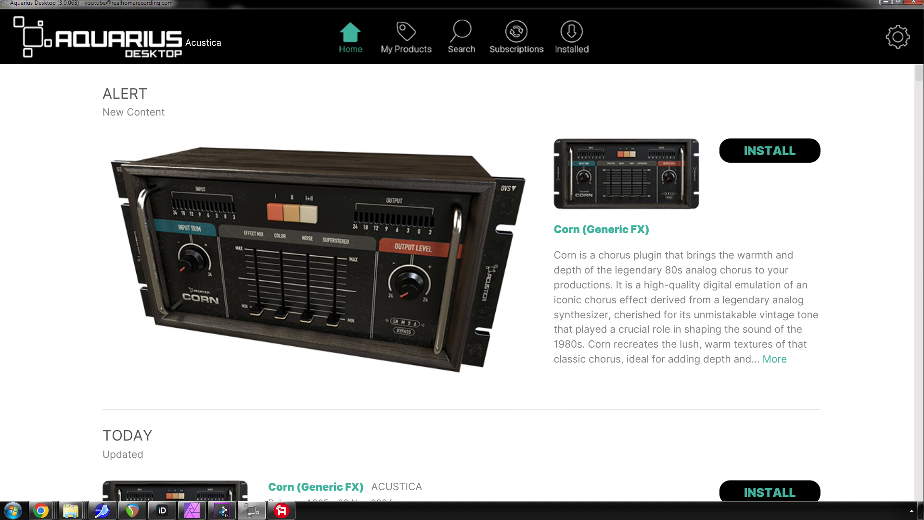
{"action": "left_click", "coordinate": [898, 37]}
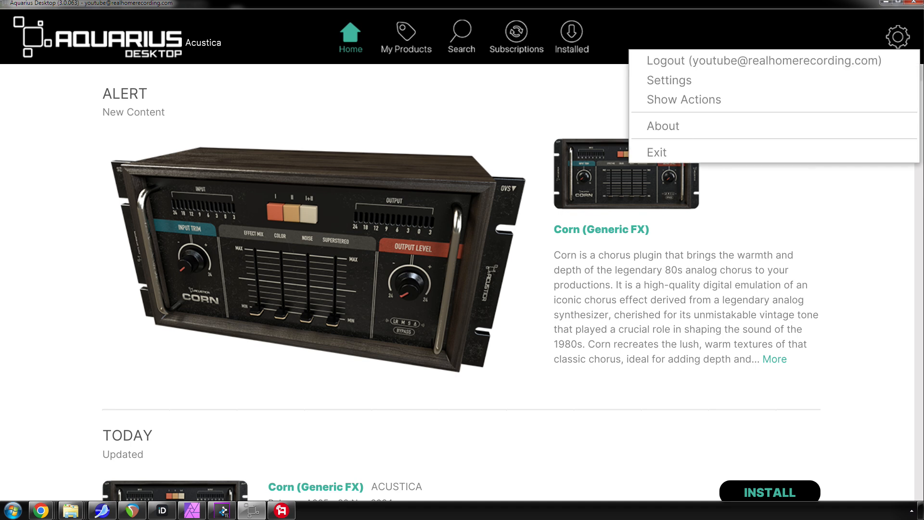
{"action": "mouse_move", "coordinate": [669, 80]}
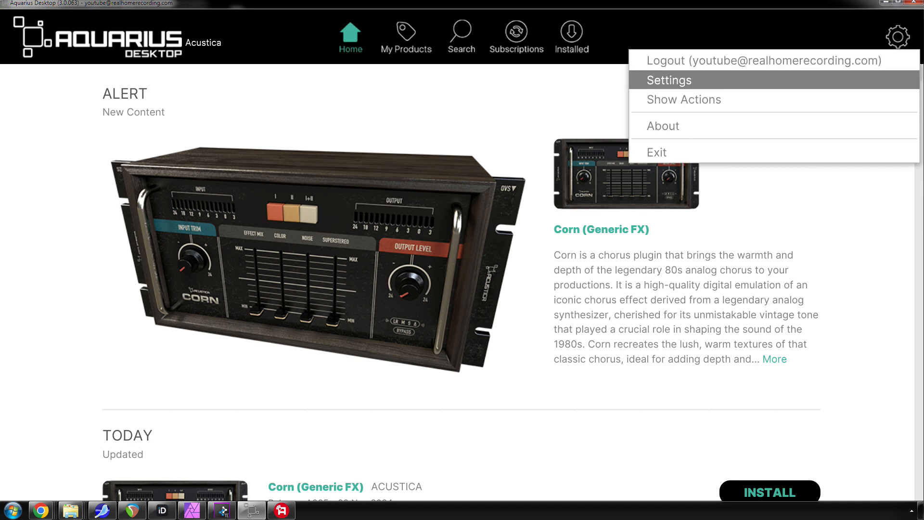
{"action": "left_click", "coordinate": [669, 80]}
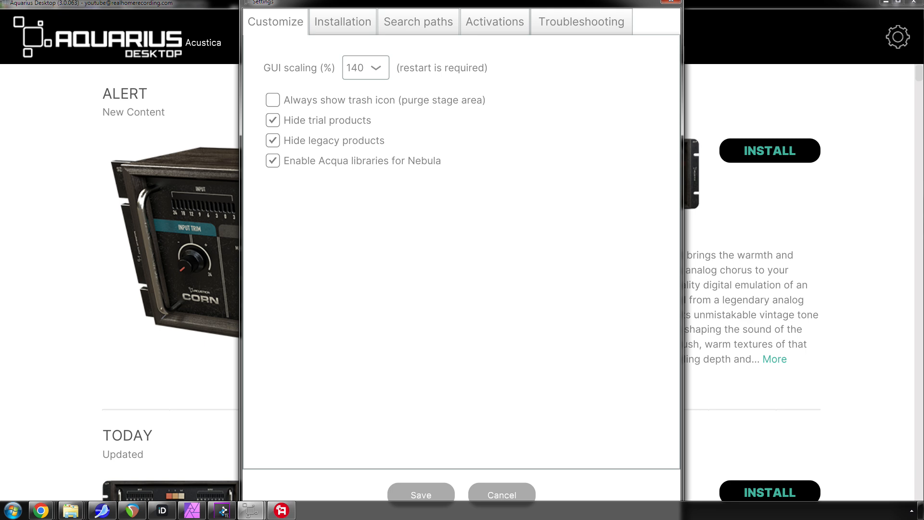
{"action": "left_click", "coordinate": [364, 68]}
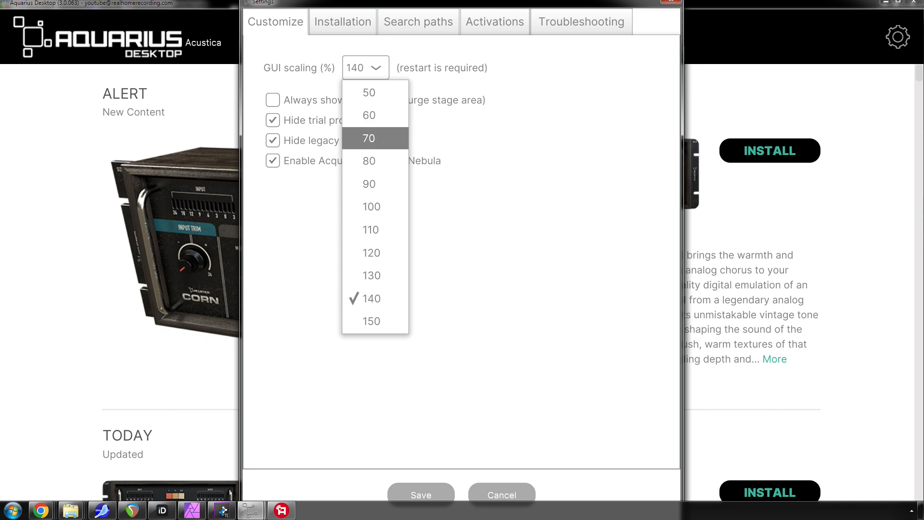
{"action": "mouse_move", "coordinate": [368, 92]}
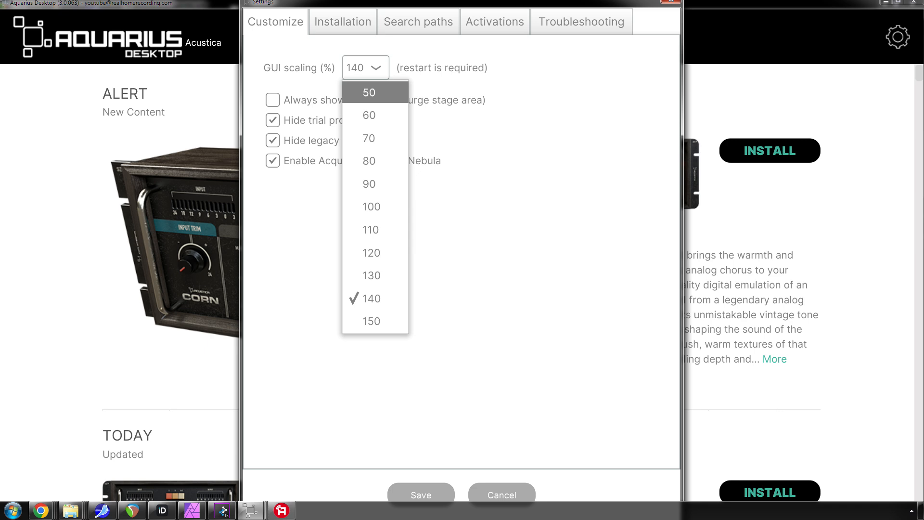
{"action": "mouse_move", "coordinate": [371, 321]}
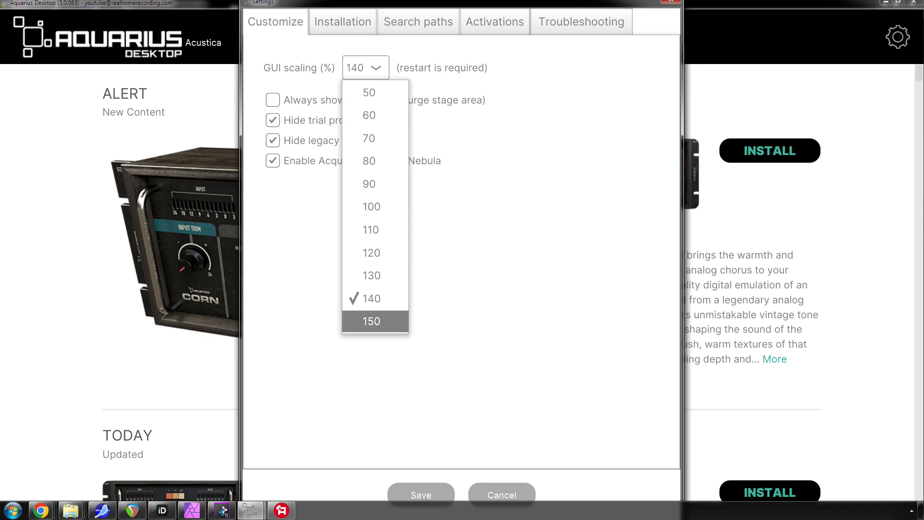
{"action": "mouse_move", "coordinate": [371, 299]}
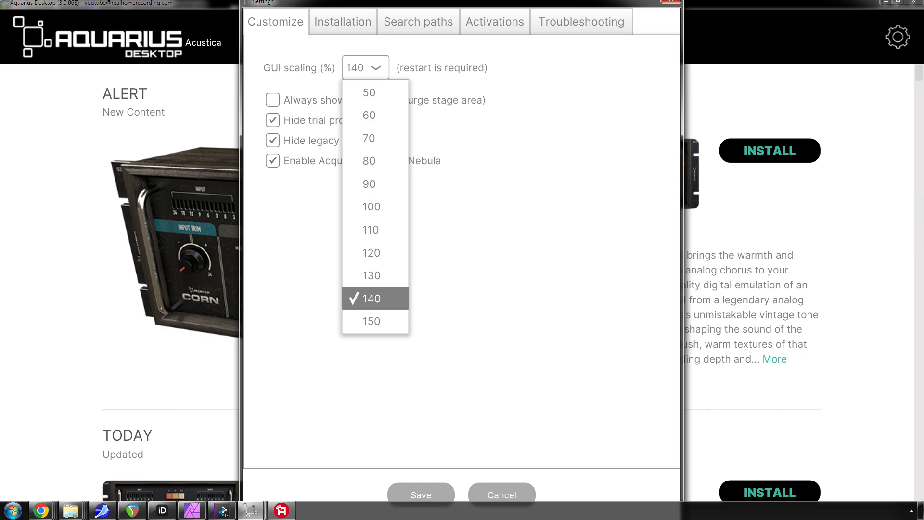
{"action": "mouse_move", "coordinate": [372, 321]}
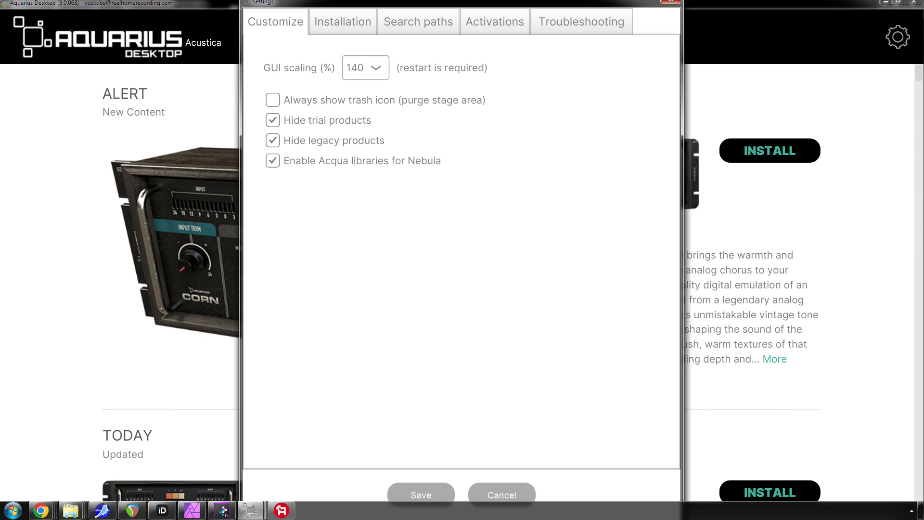
- Tour the Installation, Search paths, Activations and Troubleshooting sections, then close Settings
{"action": "left_click", "coordinate": [342, 22]}
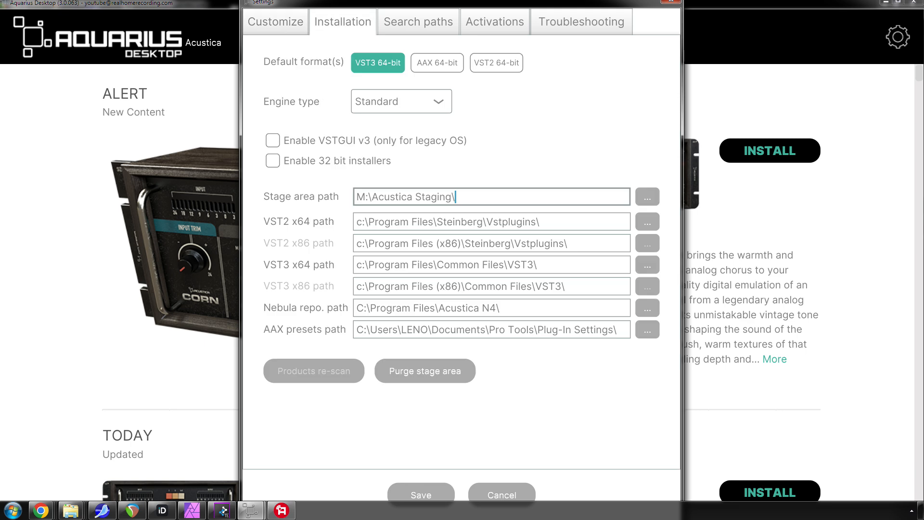
{"action": "left_click", "coordinate": [417, 22]}
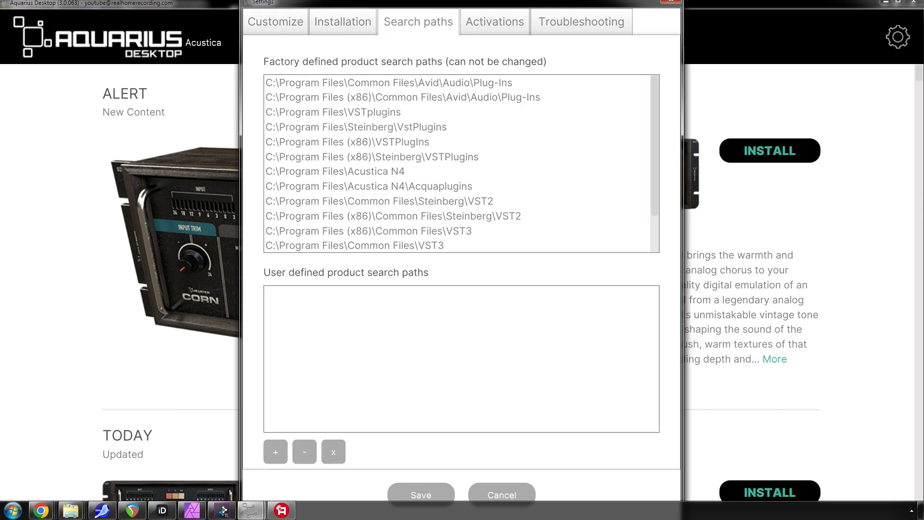
{"action": "left_click", "coordinate": [494, 22]}
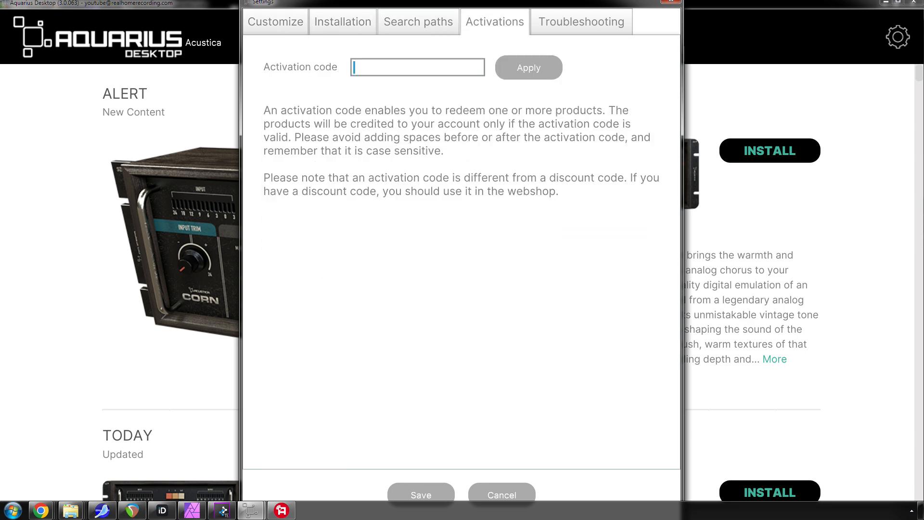
{"action": "left_click", "coordinate": [581, 22]}
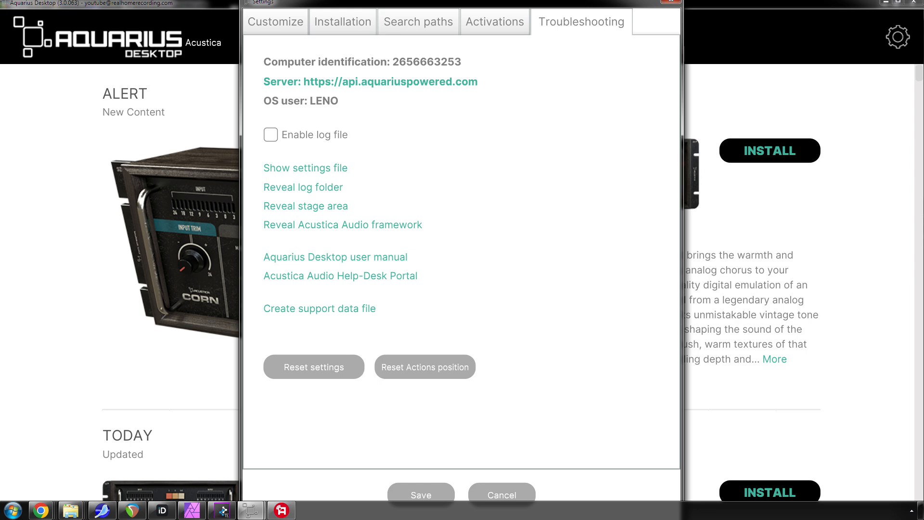
{"action": "left_click", "coordinate": [501, 495]}
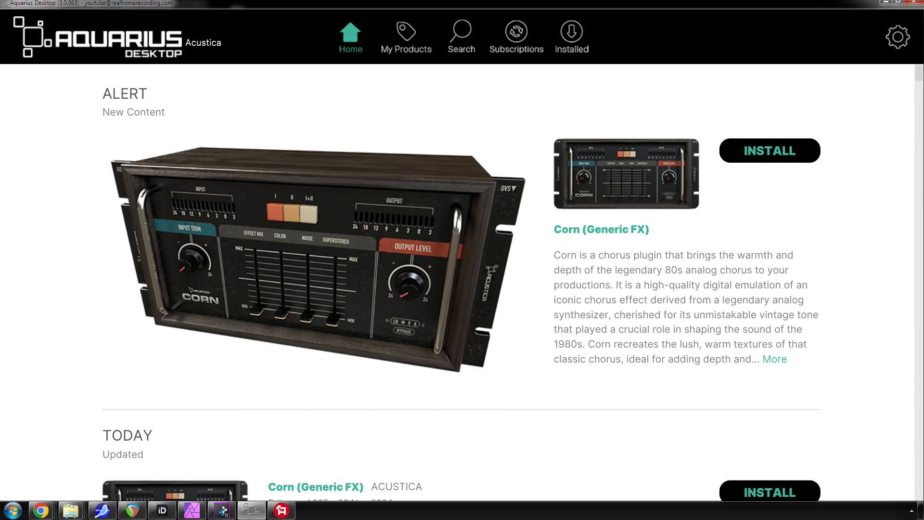
- Browse the Search catalog's Acustica plugin list, then switch to the Installed page
{"action": "left_click", "coordinate": [461, 32]}
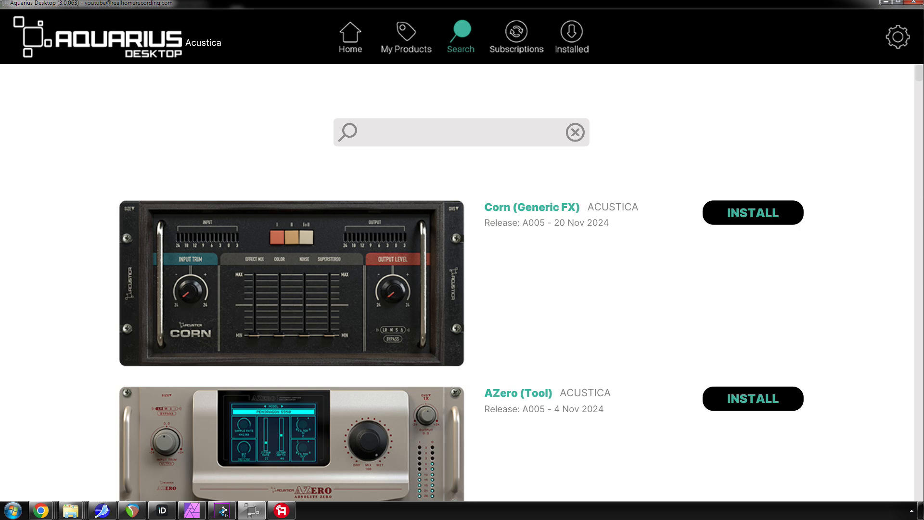
{"action": "scroll", "scroll_direction": "down", "scroll_amount": 3}
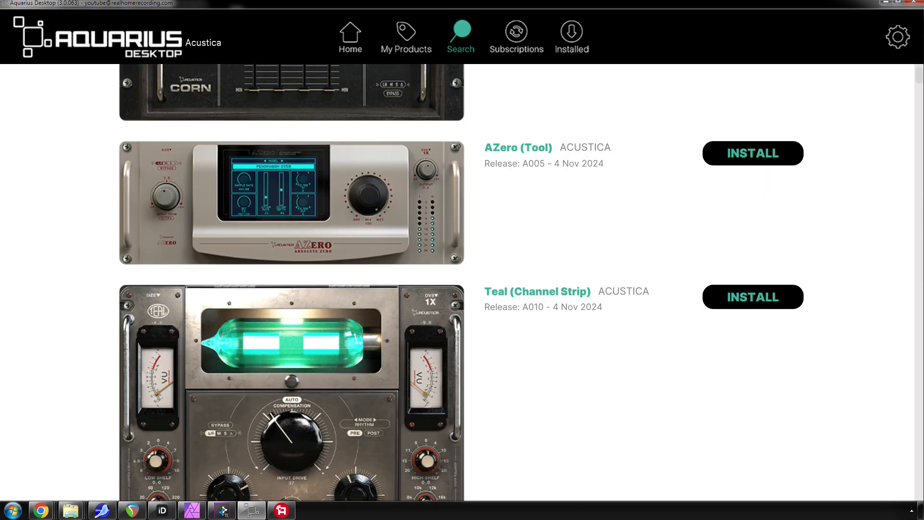
{"action": "scroll", "scroll_direction": "down", "scroll_amount": 3}
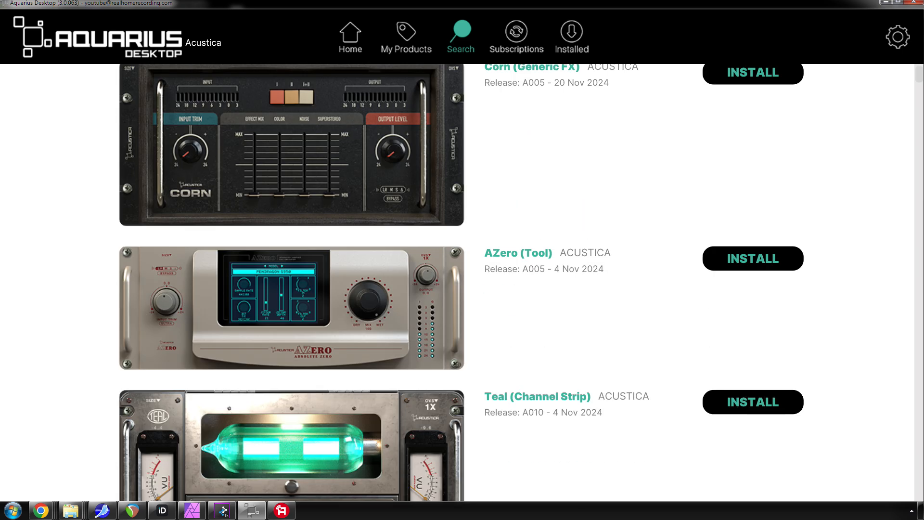
{"action": "scroll", "scroll_direction": "down", "scroll_amount": 3}
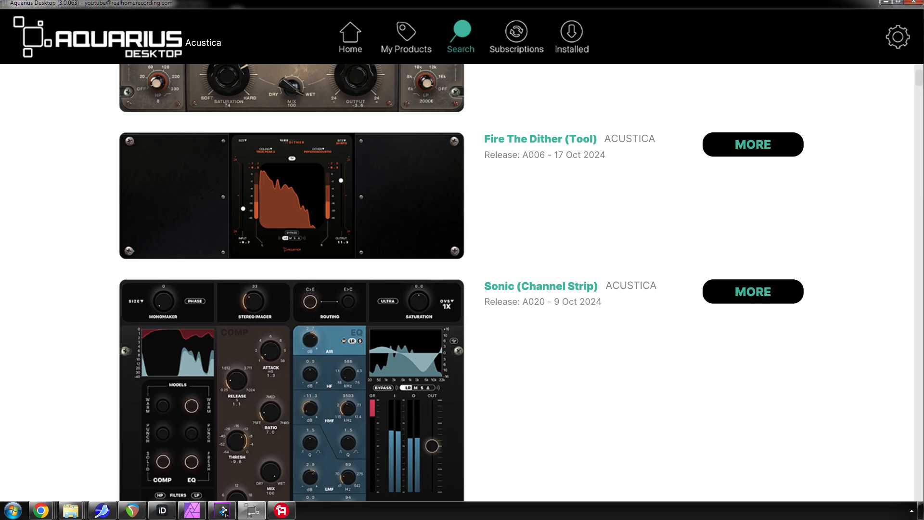
{"action": "scroll", "scroll_direction": "down", "scroll_amount": 3}
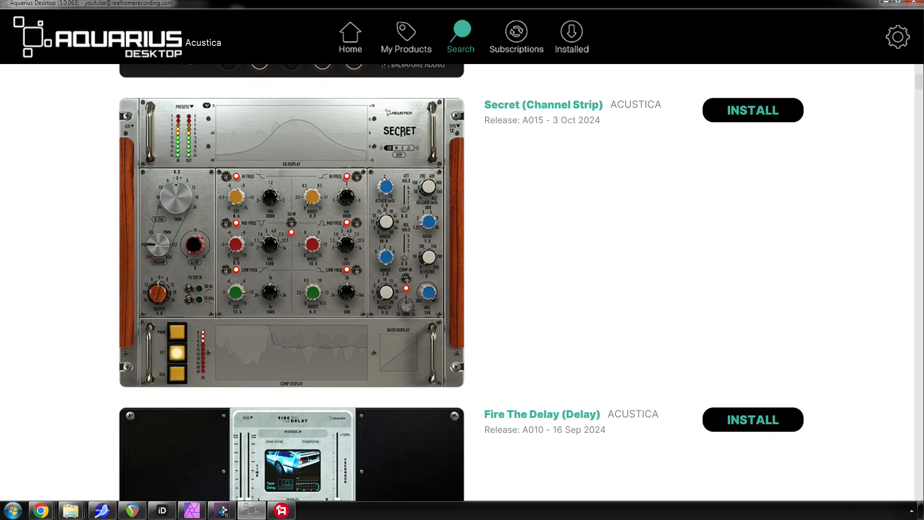
{"action": "scroll", "scroll_direction": "down", "scroll_amount": 3}
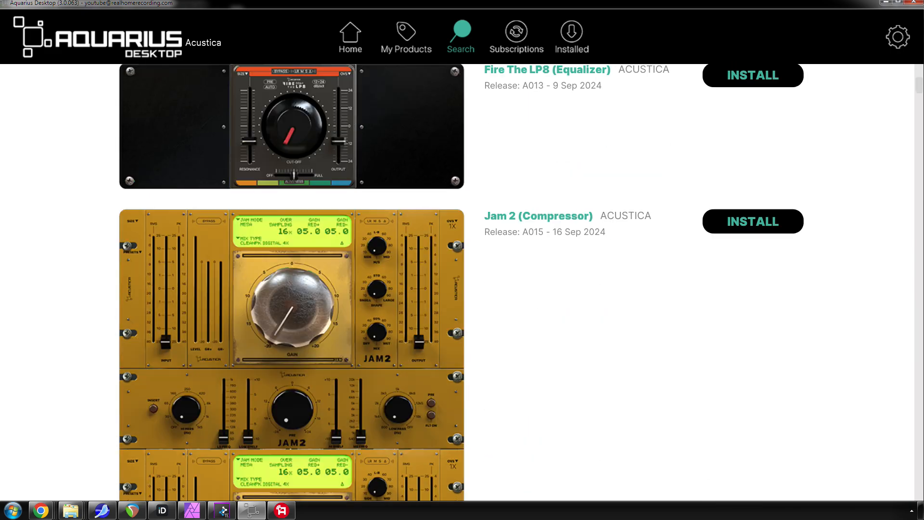
{"action": "scroll", "scroll_direction": "down", "scroll_amount": 3}
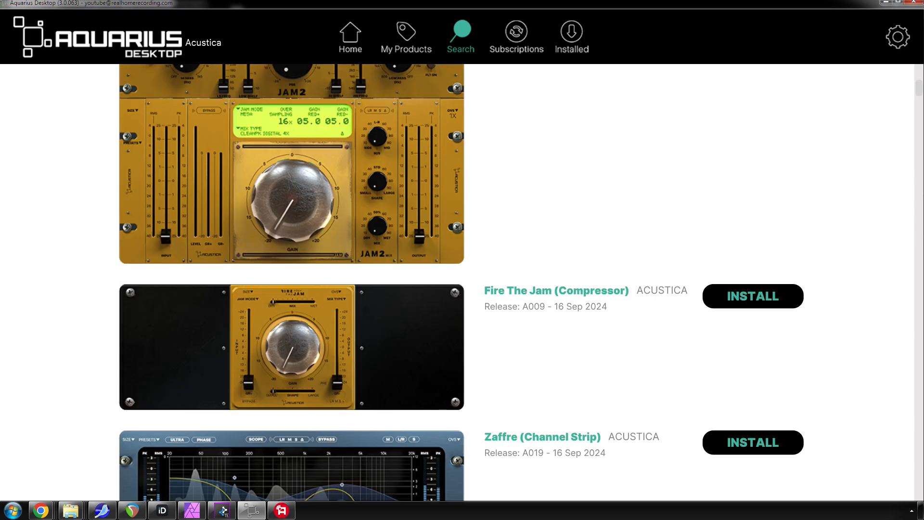
{"action": "scroll", "scroll_direction": "down", "scroll_amount": 3}
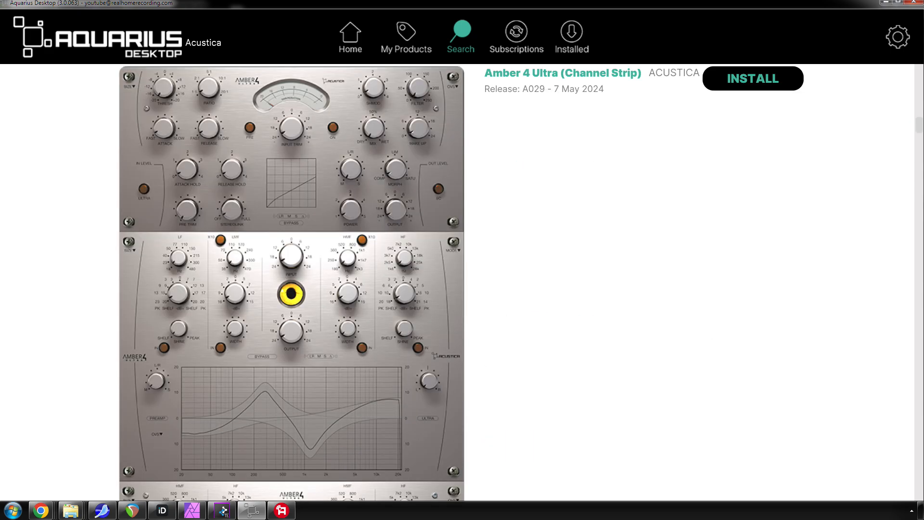
{"action": "scroll", "scroll_direction": "down", "scroll_amount": 3}
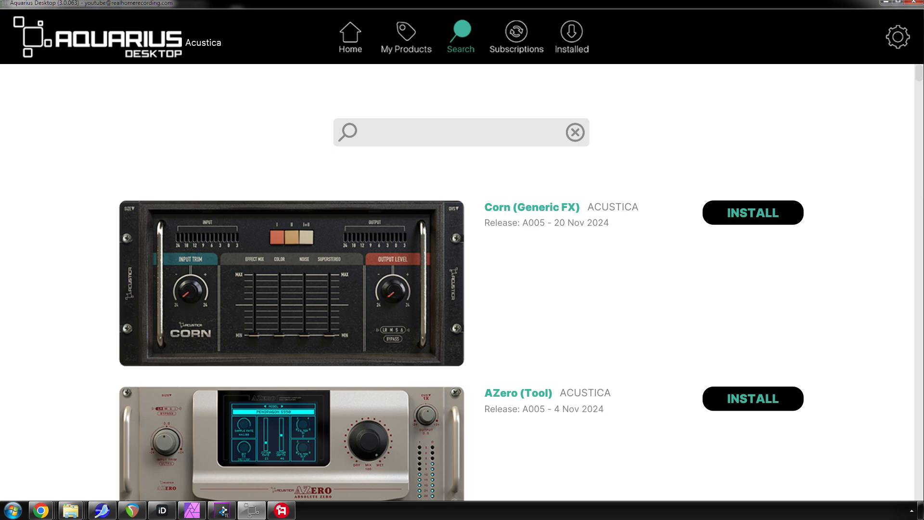
{"action": "left_click", "coordinate": [571, 37]}
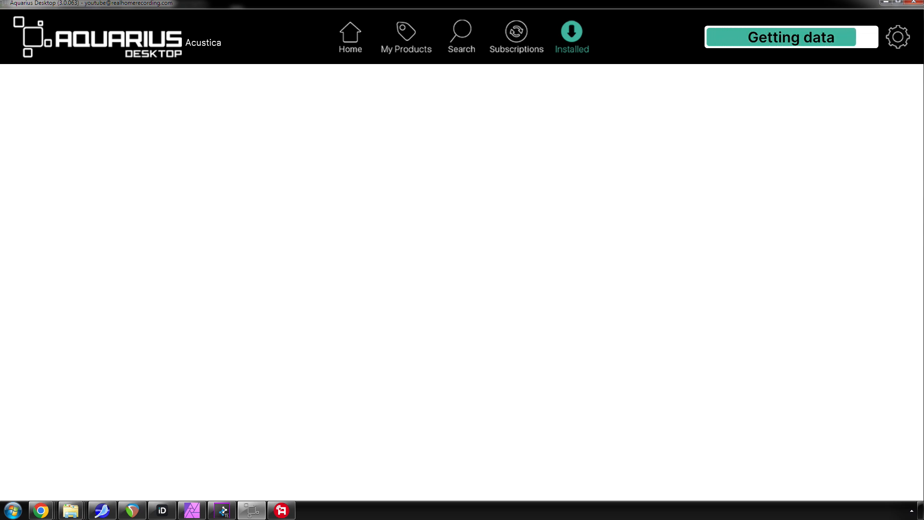
- Update Corn (Trial) and confirm it appears under Products Installed Today
{"action": "left_click", "coordinate": [570, 37]}
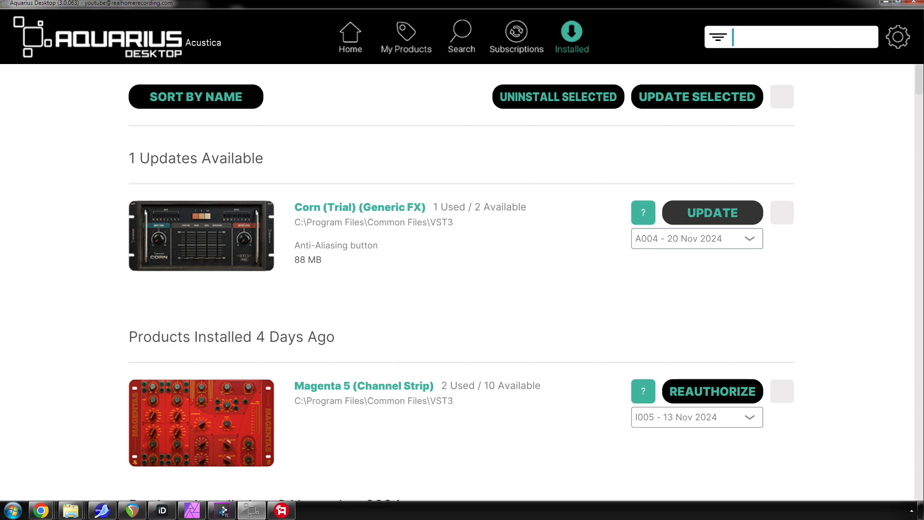
{"action": "left_click", "coordinate": [712, 212]}
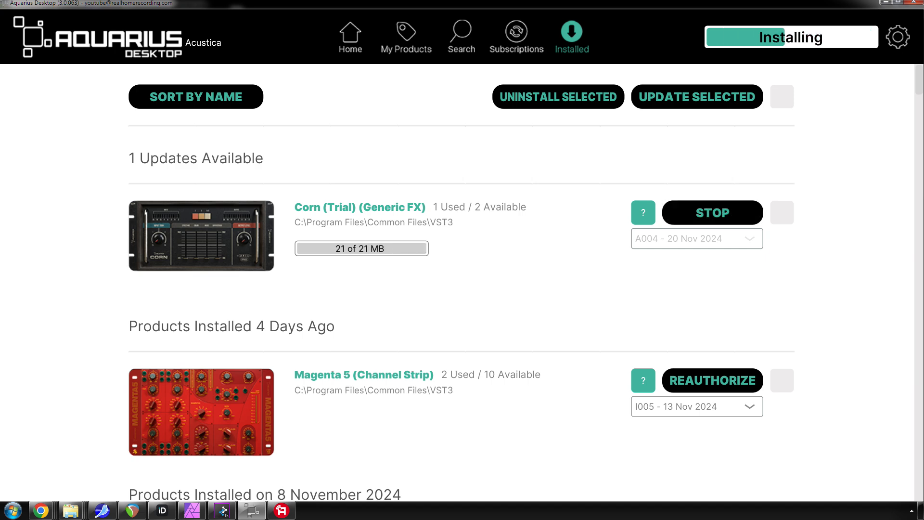
{"action": "scroll", "scroll_direction": "down", "scroll_amount": 3}
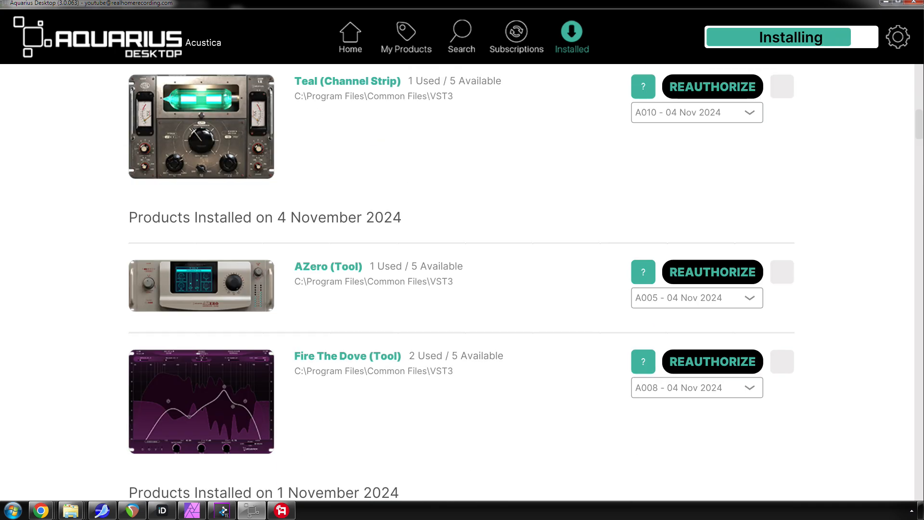
{"action": "scroll", "scroll_direction": "down", "scroll_amount": 3}
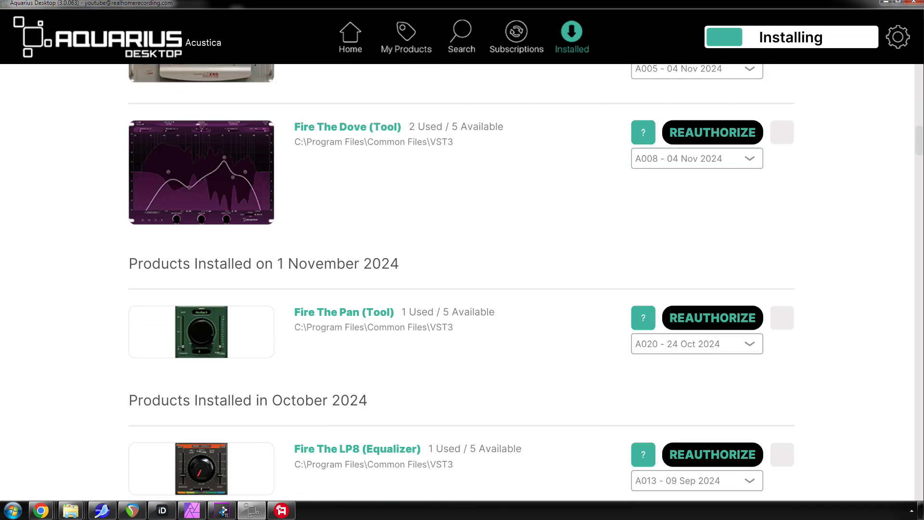
{"action": "scroll", "scroll_direction": "down", "scroll_amount": 3}
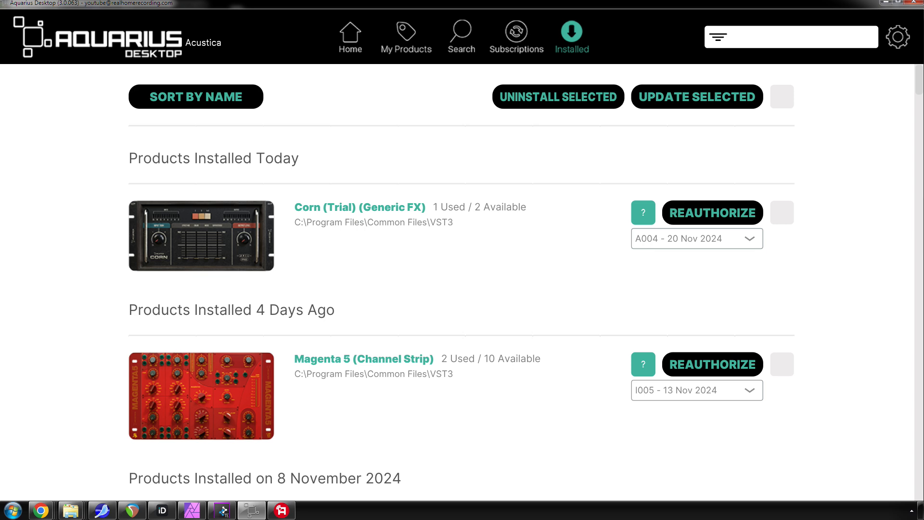
{"action": "left_click", "coordinate": [350, 35]}
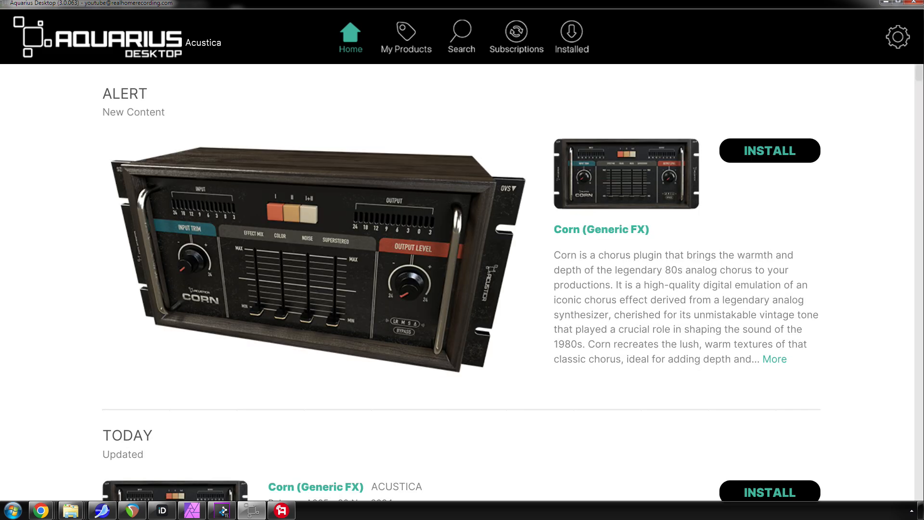
- Scroll the Home catalogue through free trials and Top Libraries to the AZero and Teal listings
{"action": "scroll", "scroll_direction": "down", "scroll_amount": 3}
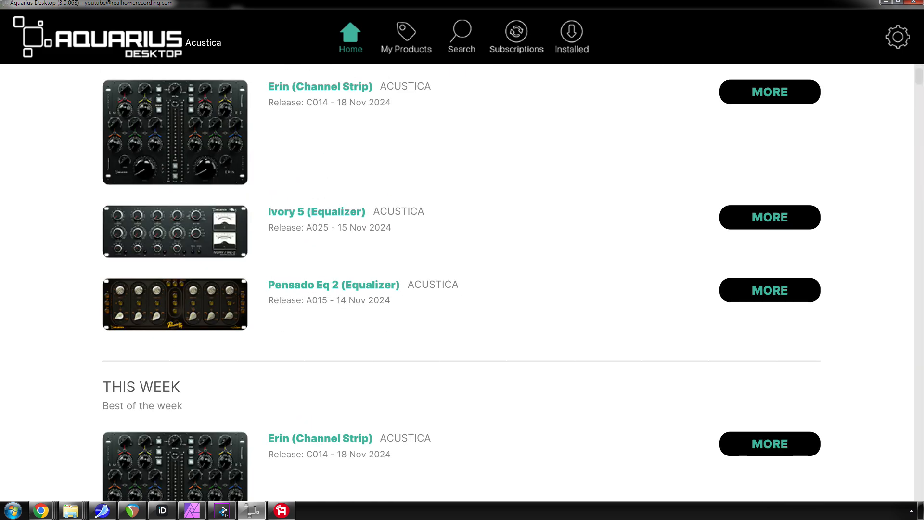
{"action": "scroll", "scroll_direction": "down", "scroll_amount": 3}
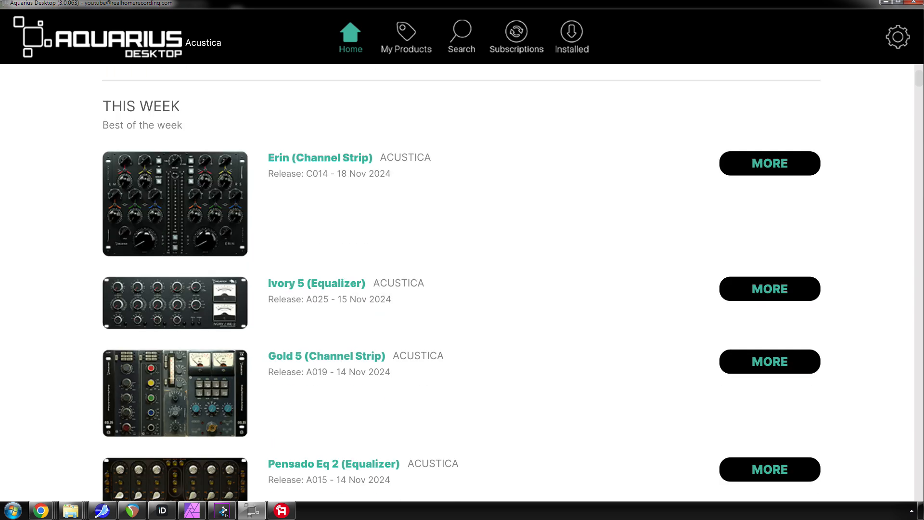
{"action": "scroll", "scroll_direction": "down", "scroll_amount": 3}
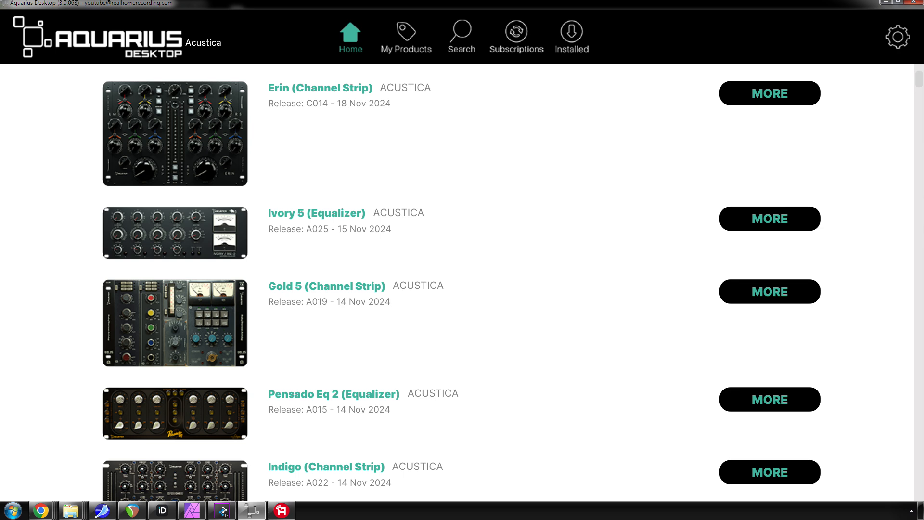
{"action": "scroll", "scroll_direction": "down", "scroll_amount": 3}
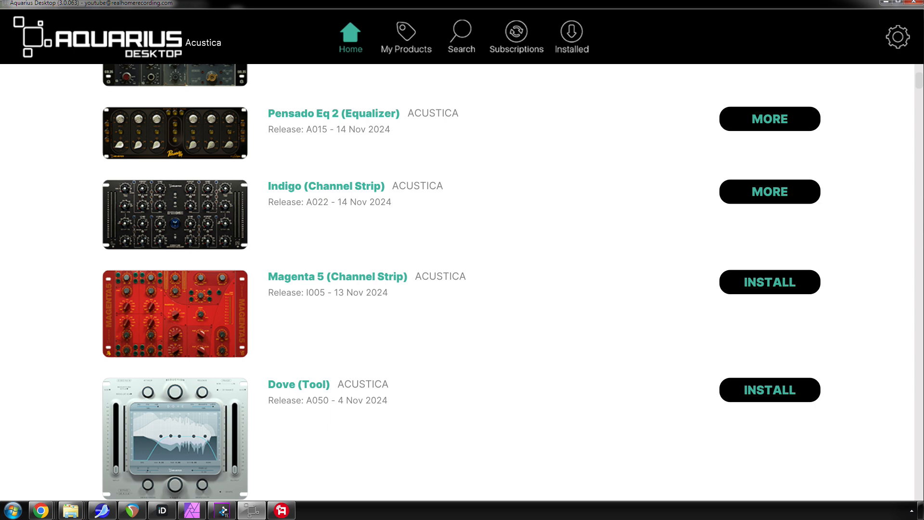
{"action": "scroll", "scroll_direction": "down", "scroll_amount": 3}
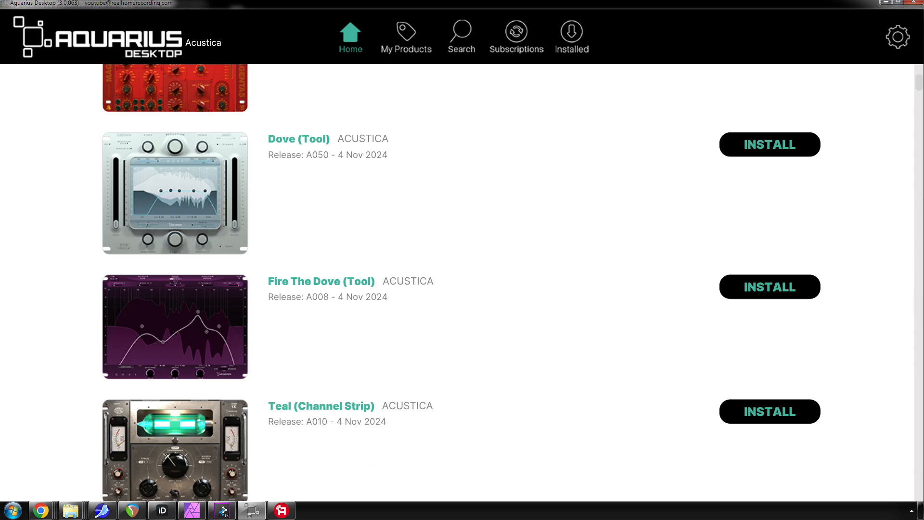
{"action": "scroll", "scroll_direction": "down", "scroll_amount": 3}
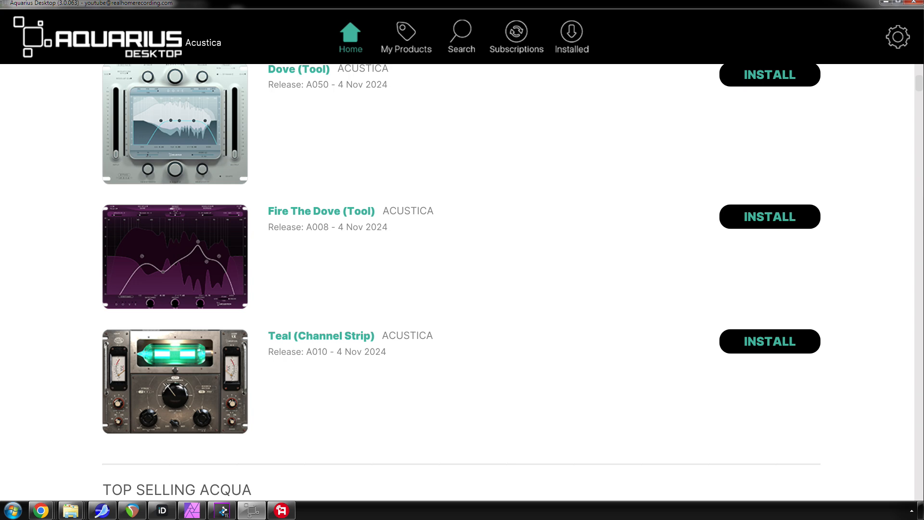
{"action": "scroll", "scroll_direction": "down", "scroll_amount": 3}
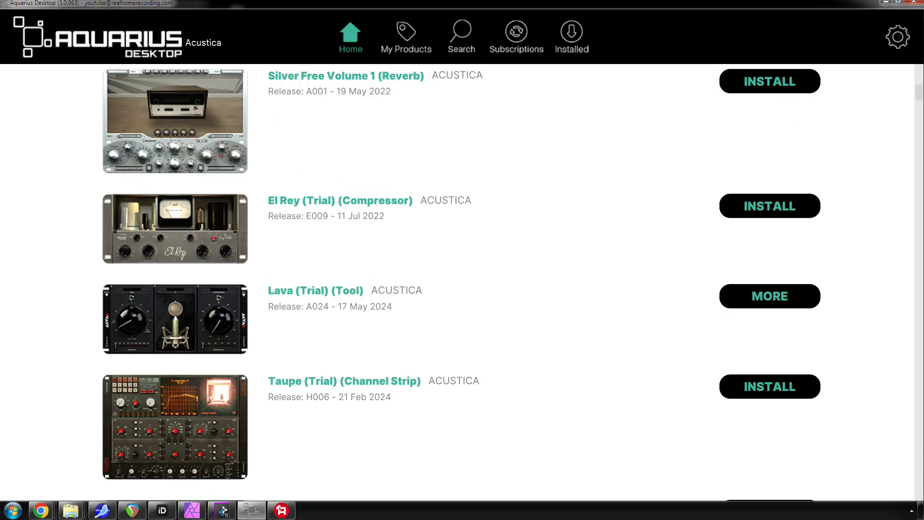
{"action": "scroll", "scroll_direction": "down", "scroll_amount": 3}
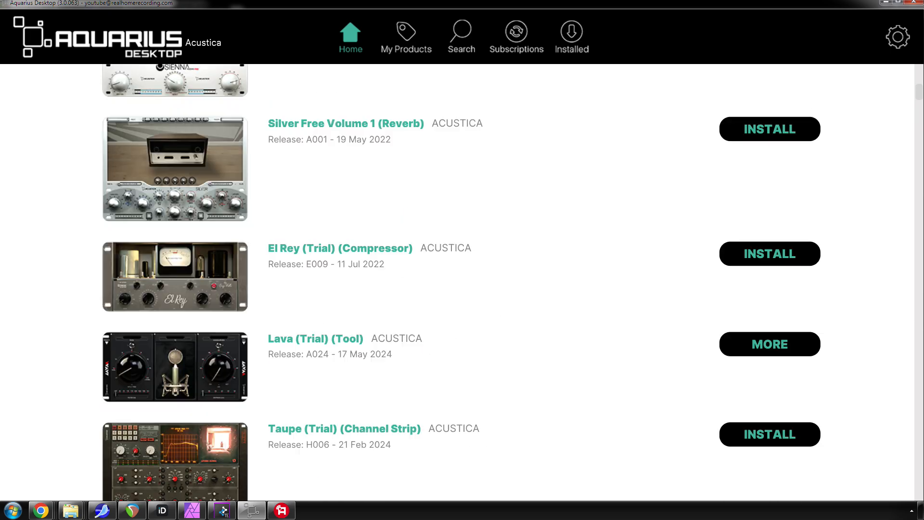
{"action": "scroll", "scroll_direction": "down", "scroll_amount": 3}
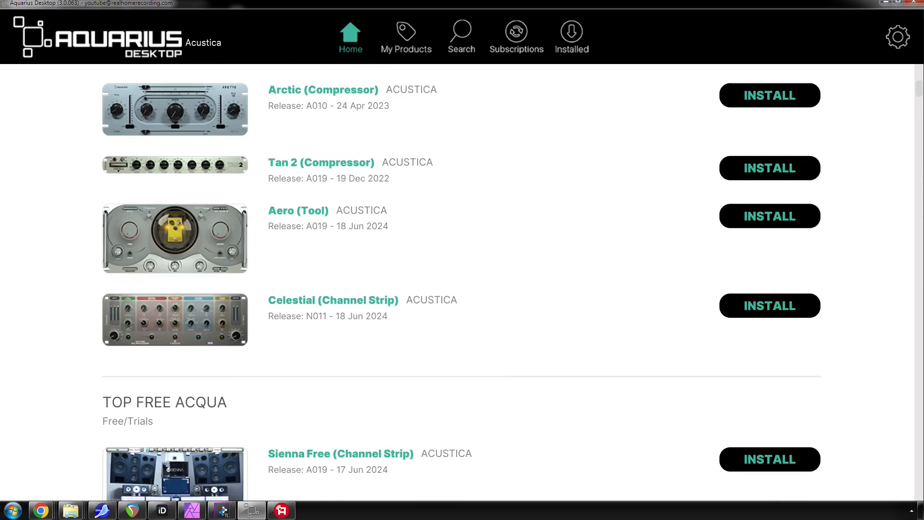
{"action": "scroll", "scroll_direction": "down", "scroll_amount": 3}
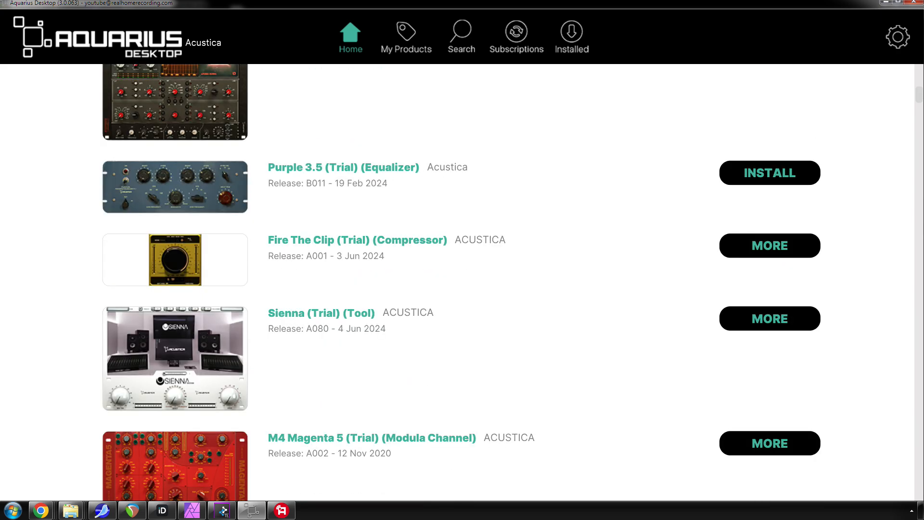
{"action": "scroll", "scroll_direction": "down", "scroll_amount": 3}
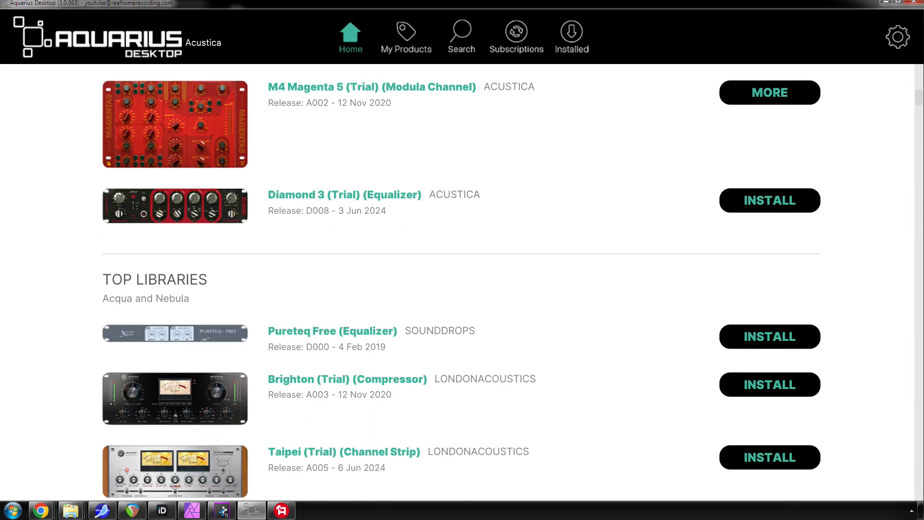
{"action": "scroll", "scroll_direction": "down", "scroll_amount": 3}
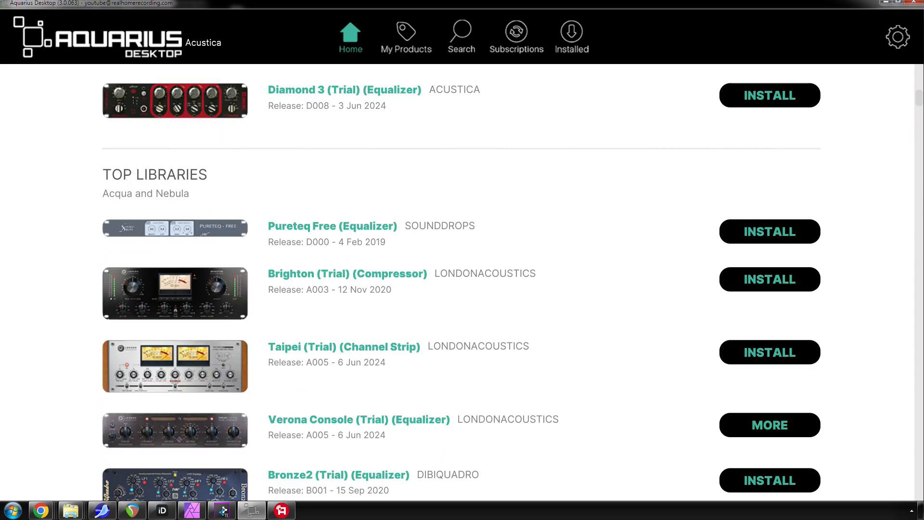
{"action": "scroll", "scroll_direction": "down", "scroll_amount": 3}
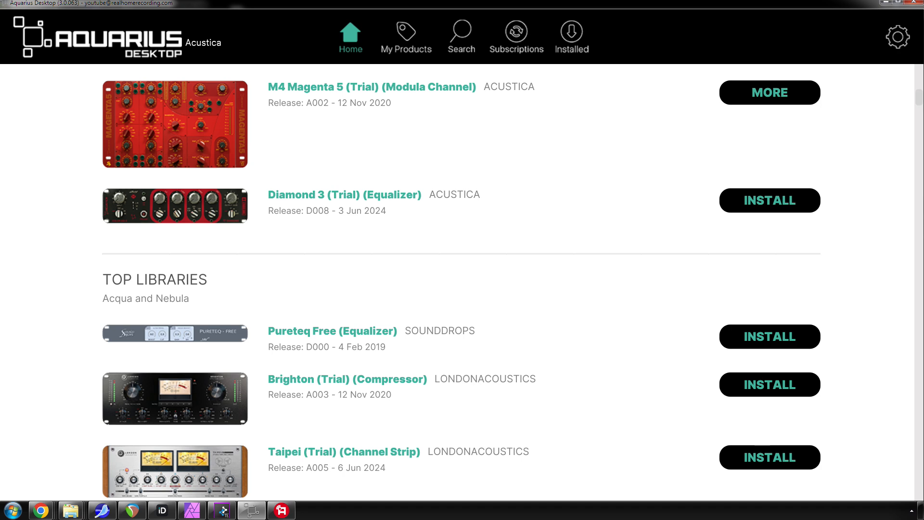
{"action": "scroll", "scroll_direction": "down", "scroll_amount": 3}
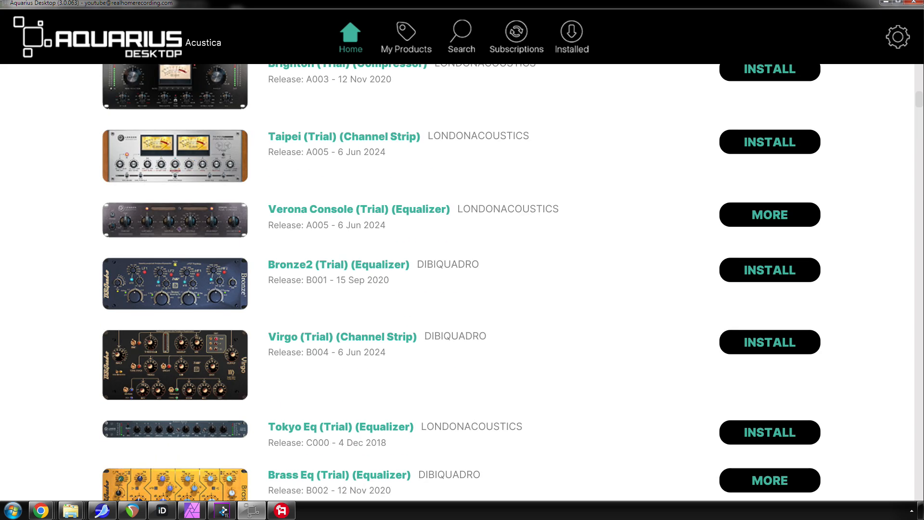
{"action": "scroll", "scroll_direction": "down", "scroll_amount": 3}
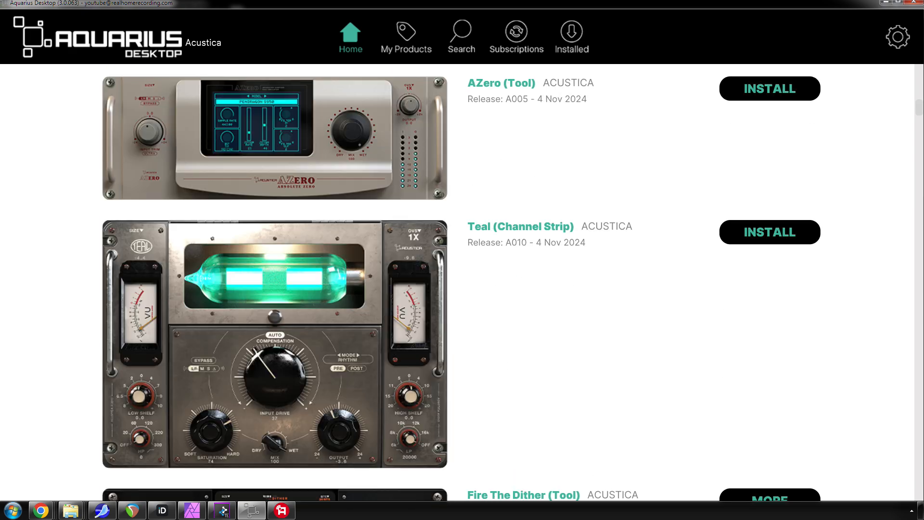
- Scroll the Home list from Zaffre past Wine, Sand 4 Ultra and Green 5 to Amber 4 Ultra
{"action": "scroll", "scroll_direction": "down", "scroll_amount": 3}
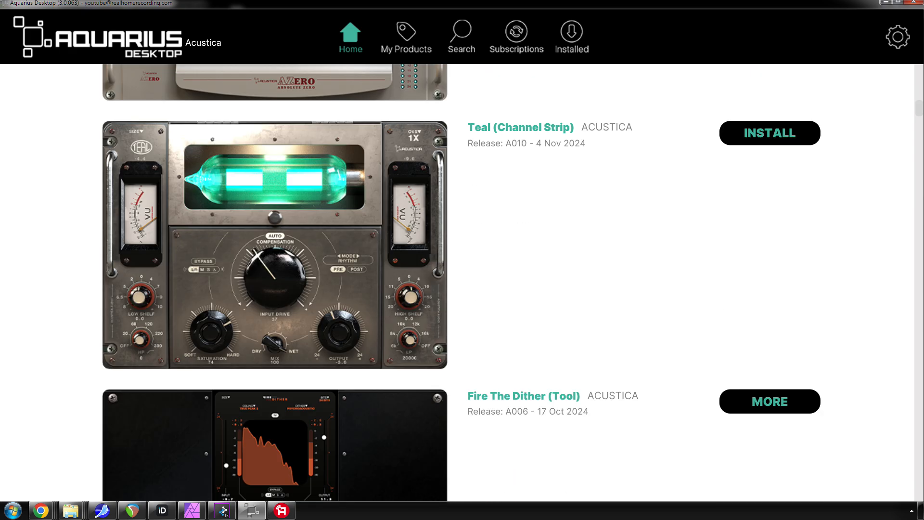
{"action": "scroll", "scroll_direction": "down", "scroll_amount": 3}
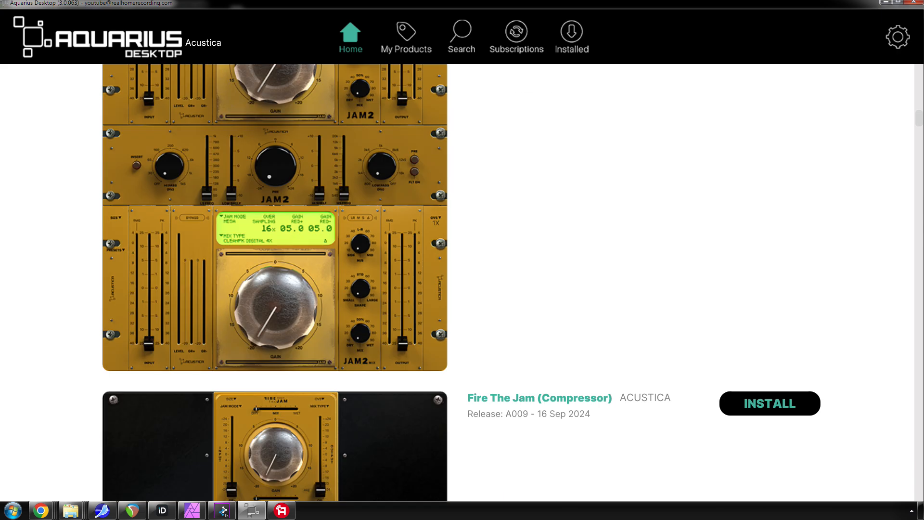
{"action": "scroll", "scroll_direction": "down", "scroll_amount": 3}
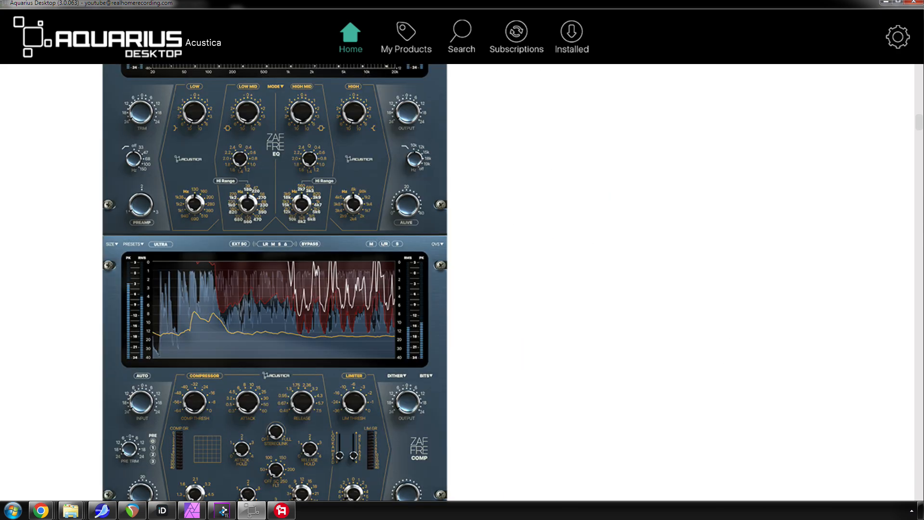
{"action": "scroll", "scroll_direction": "down", "scroll_amount": 3}
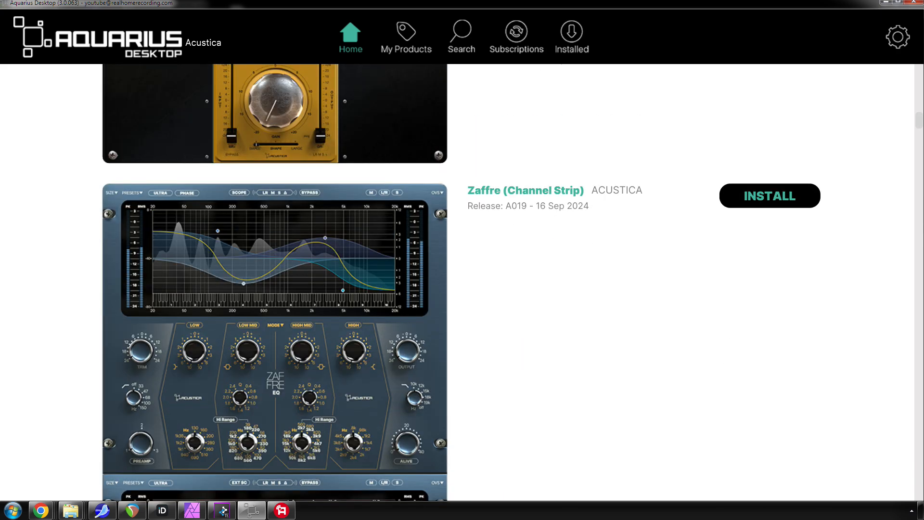
{"action": "scroll", "scroll_direction": "down", "scroll_amount": 3}
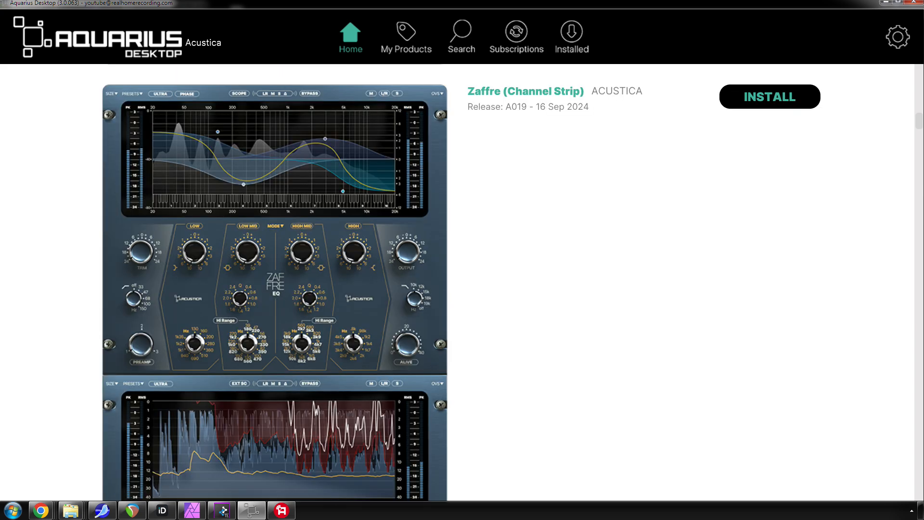
{"action": "scroll", "scroll_direction": "down", "scroll_amount": 3}
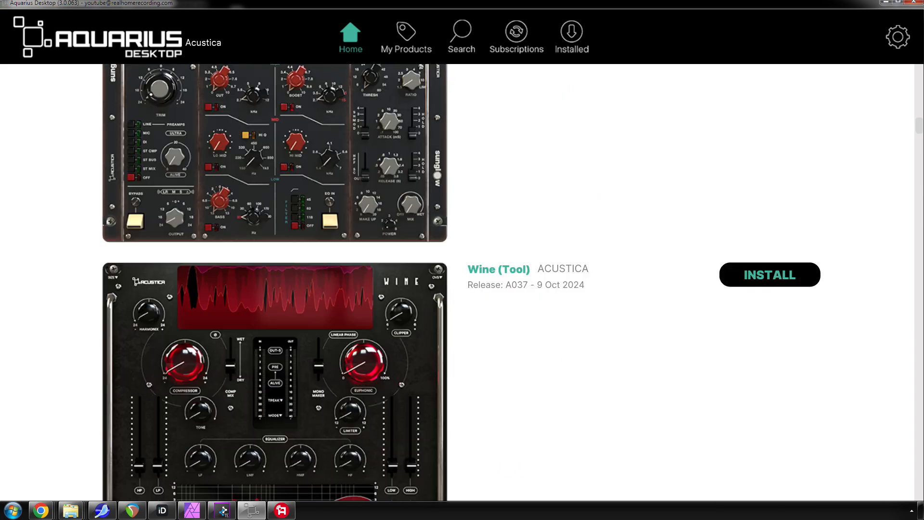
{"action": "scroll", "scroll_direction": "down", "scroll_amount": 3}
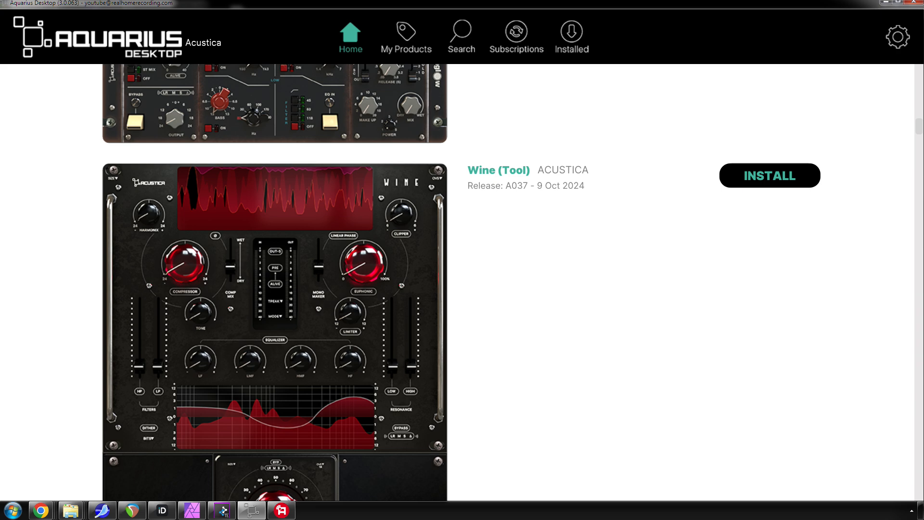
{"action": "scroll", "scroll_direction": "down", "scroll_amount": 3}
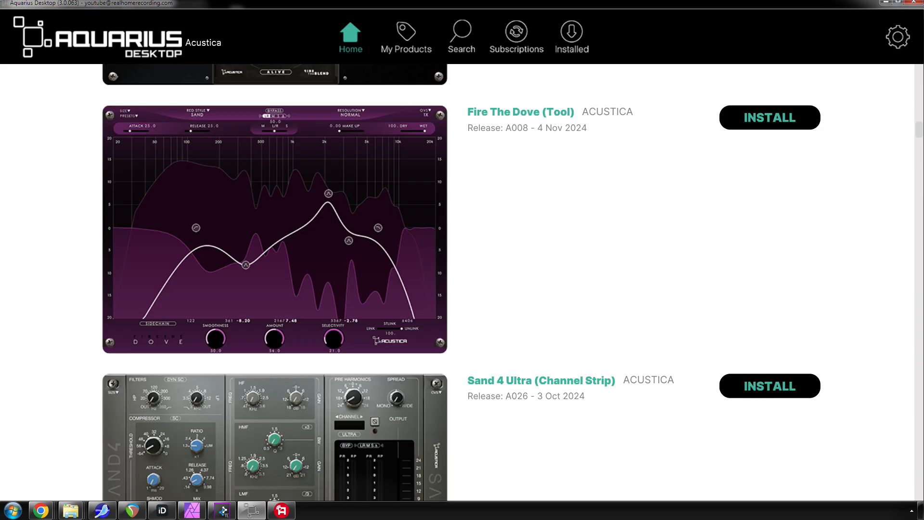
{"action": "scroll", "scroll_direction": "down", "scroll_amount": 3}
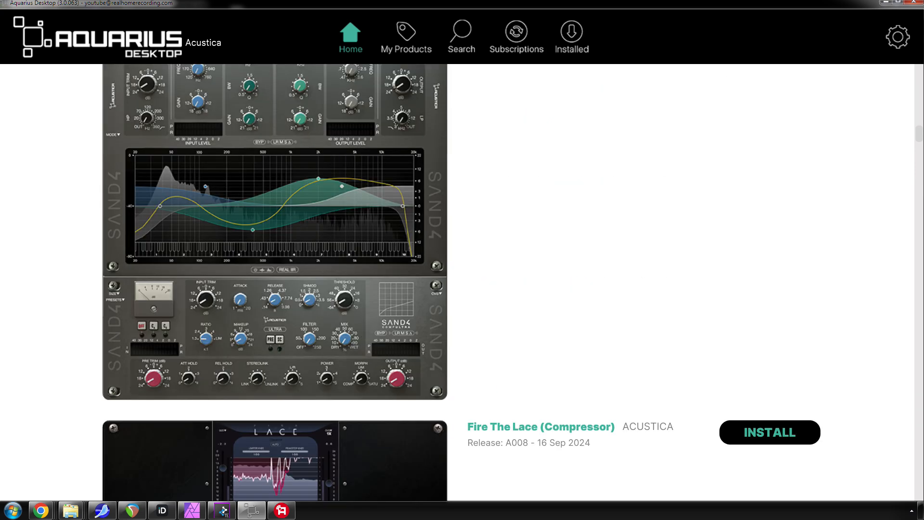
{"action": "scroll", "scroll_direction": "down", "scroll_amount": 3}
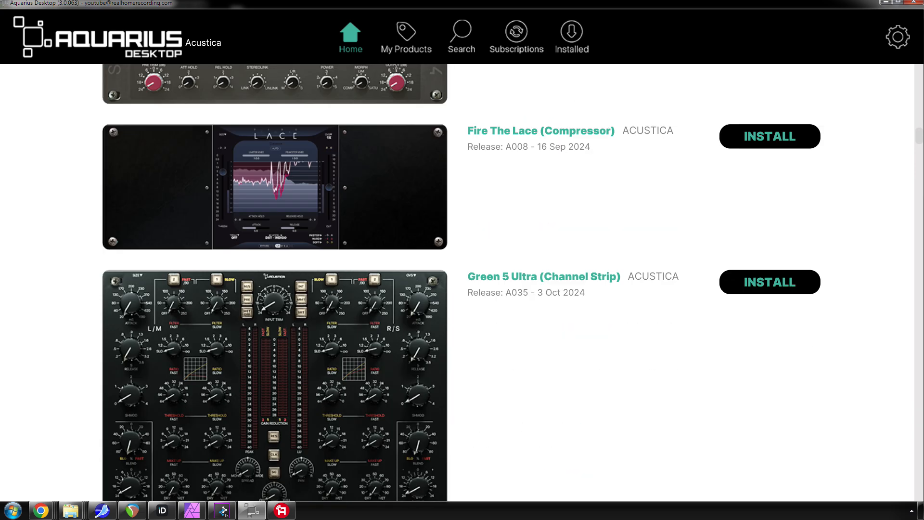
{"action": "scroll", "scroll_direction": "down", "scroll_amount": 3}
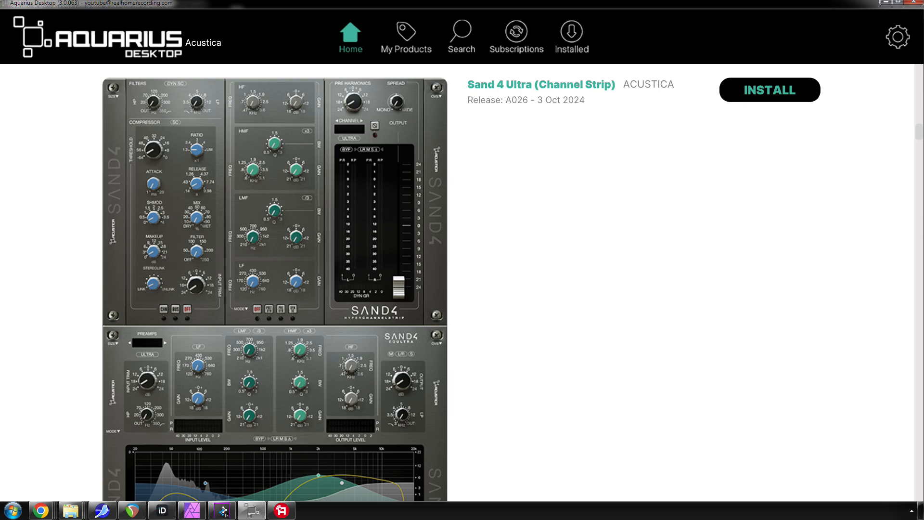
{"action": "scroll", "scroll_direction": "down", "scroll_amount": 3}
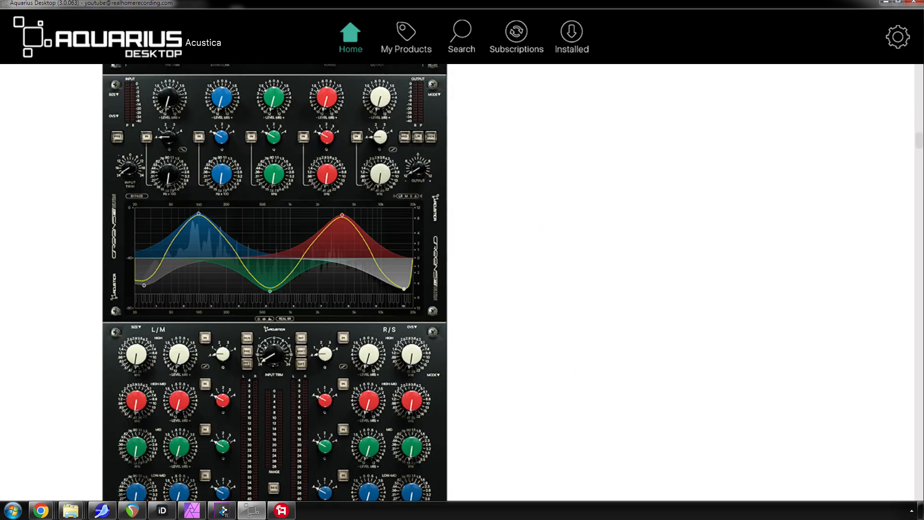
{"action": "scroll", "scroll_direction": "down", "scroll_amount": 3}
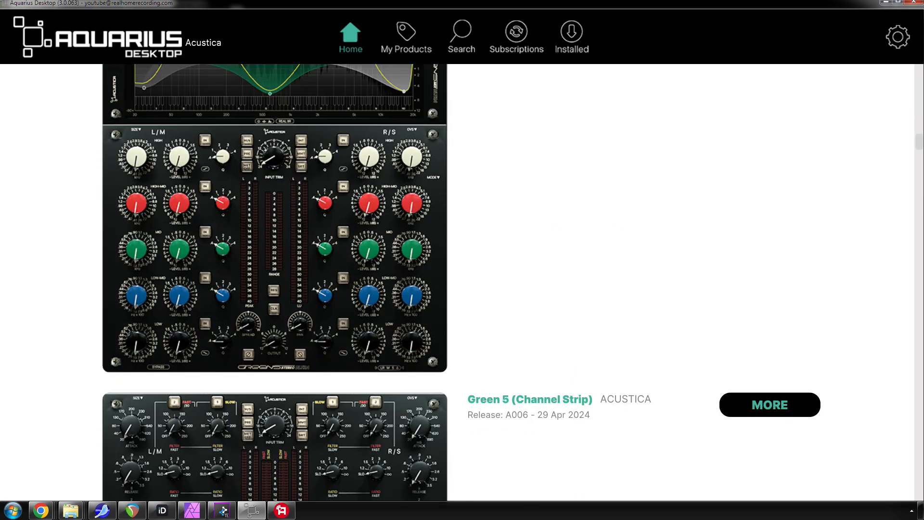
{"action": "scroll", "scroll_direction": "down", "scroll_amount": 3}
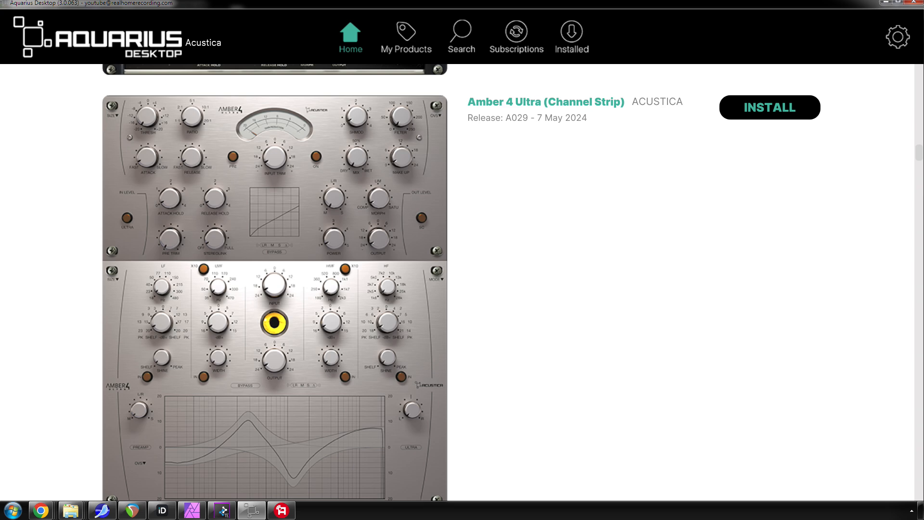
- Scroll past Pumpkin, Salt, Cardinal and Cherry to Diamond Lift 4 and Fire The Dees
{"action": "scroll", "scroll_direction": "down", "scroll_amount": 3}
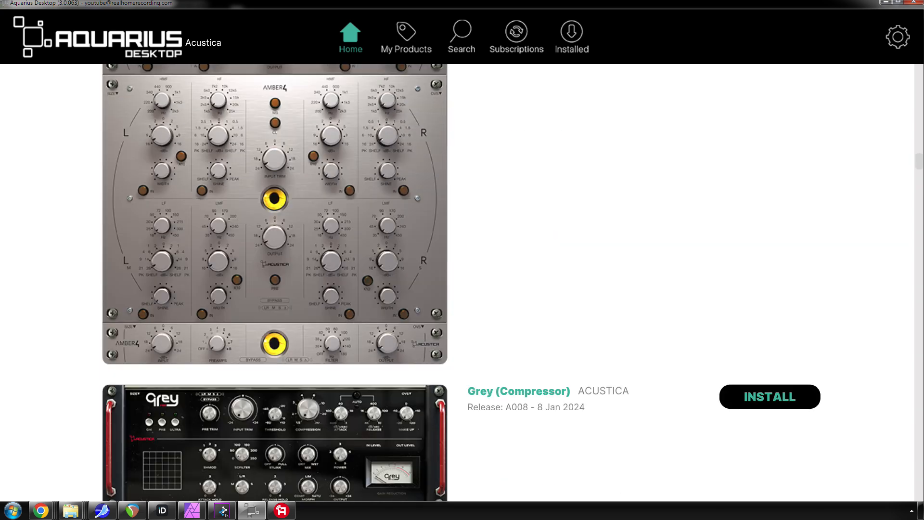
{"action": "scroll", "scroll_direction": "down", "scroll_amount": 3}
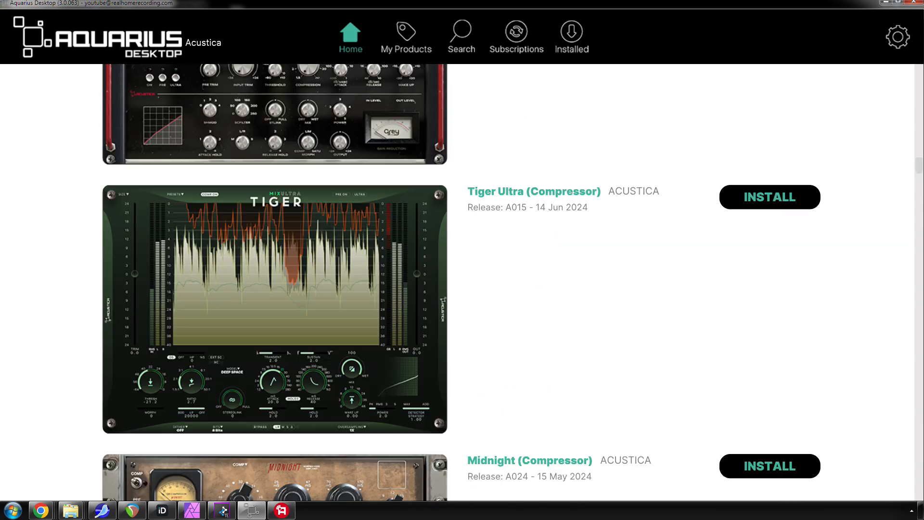
{"action": "scroll", "scroll_direction": "down", "scroll_amount": 3}
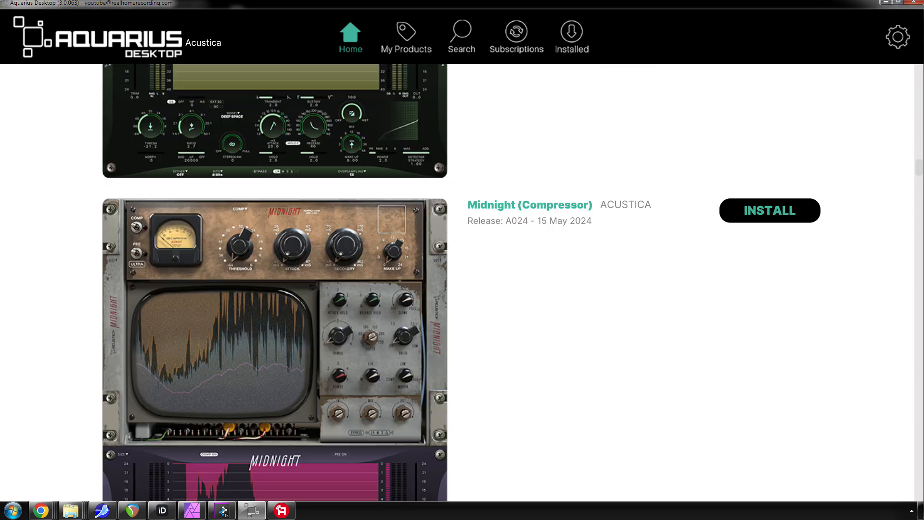
{"action": "scroll", "scroll_direction": "down", "scroll_amount": 3}
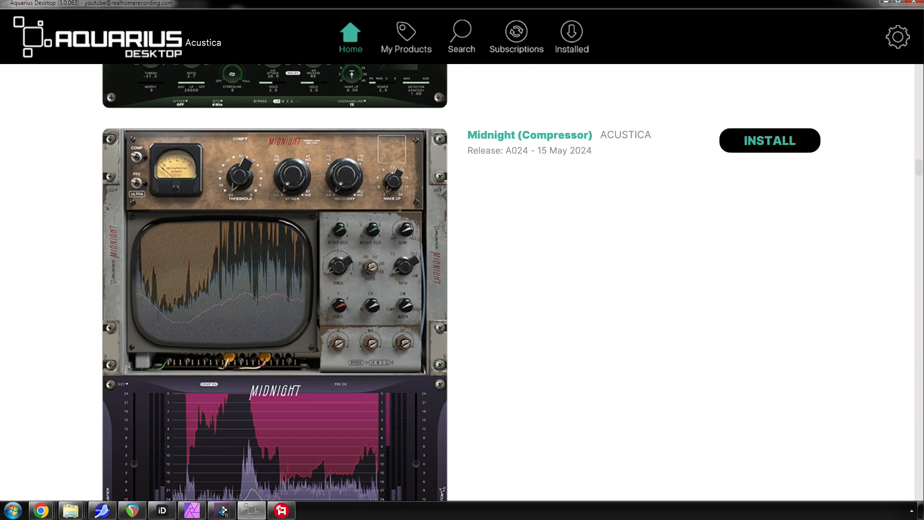
{"action": "scroll", "scroll_direction": "down", "scroll_amount": 3}
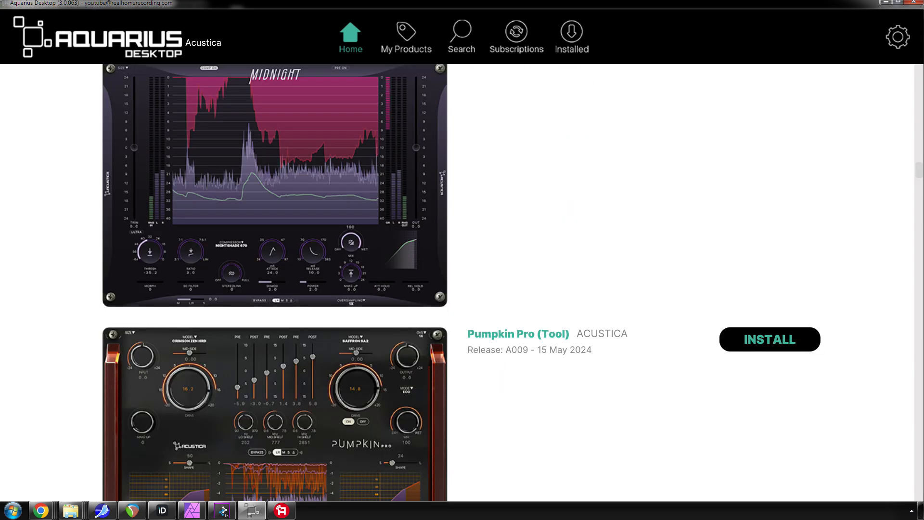
{"action": "scroll", "scroll_direction": "down", "scroll_amount": 3}
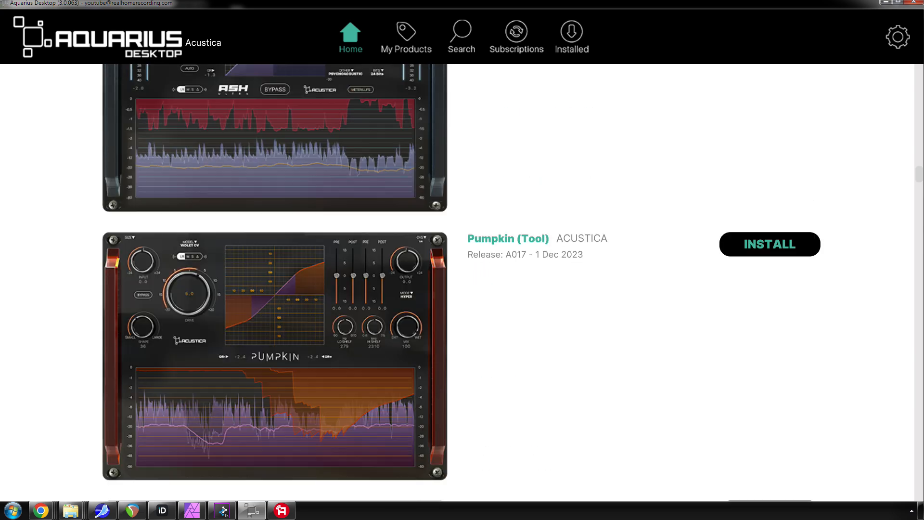
{"action": "scroll", "scroll_direction": "down", "scroll_amount": 3}
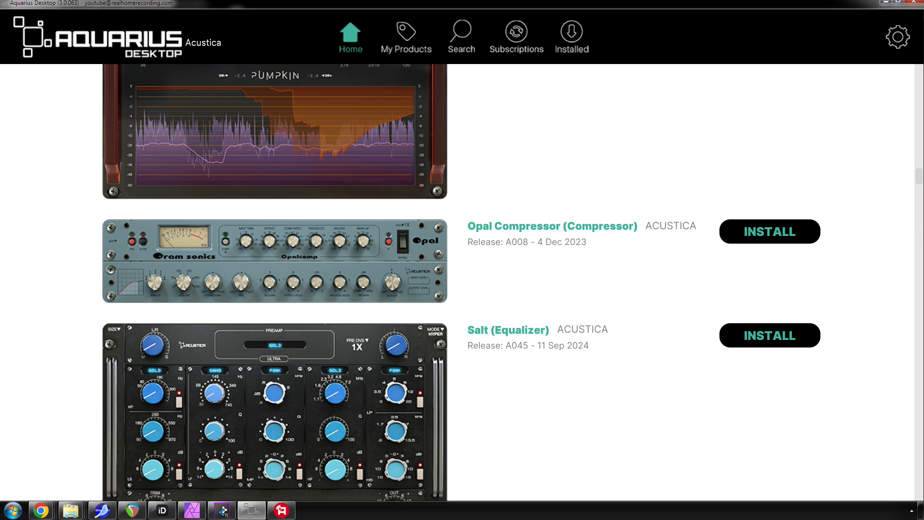
{"action": "scroll", "scroll_direction": "down", "scroll_amount": 3}
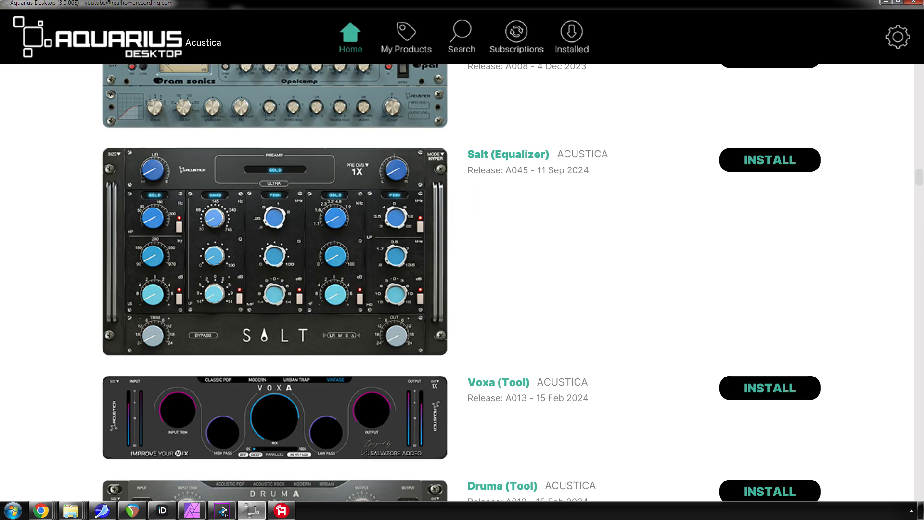
{"action": "scroll", "scroll_direction": "down", "scroll_amount": 3}
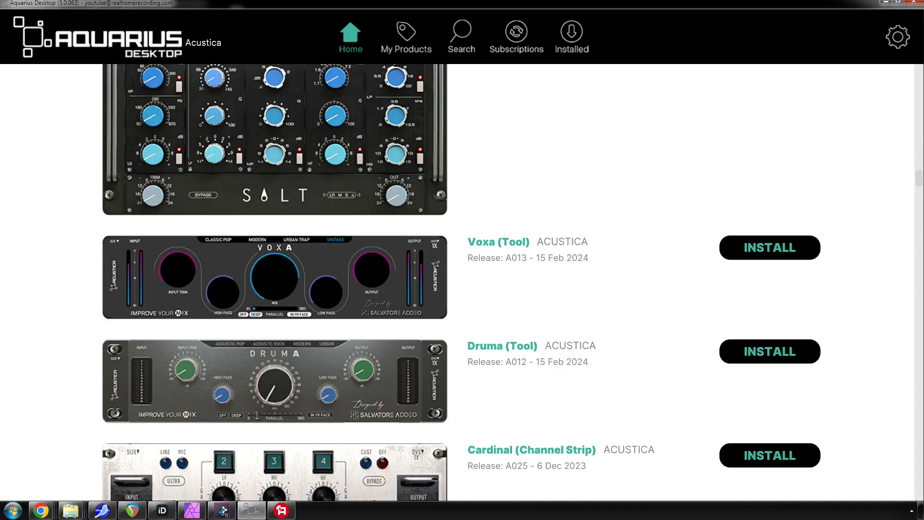
{"action": "scroll", "scroll_direction": "down", "scroll_amount": 3}
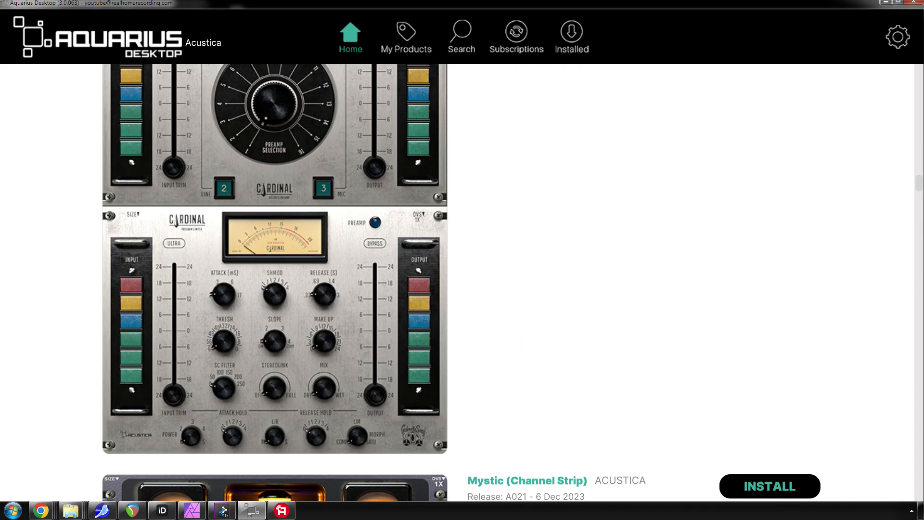
{"action": "scroll", "scroll_direction": "down", "scroll_amount": 3}
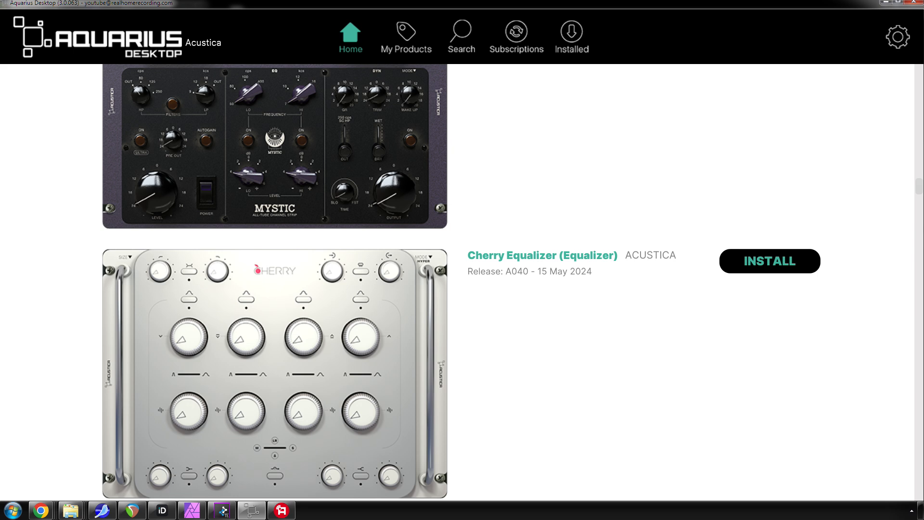
{"action": "scroll", "scroll_direction": "down", "scroll_amount": 3}
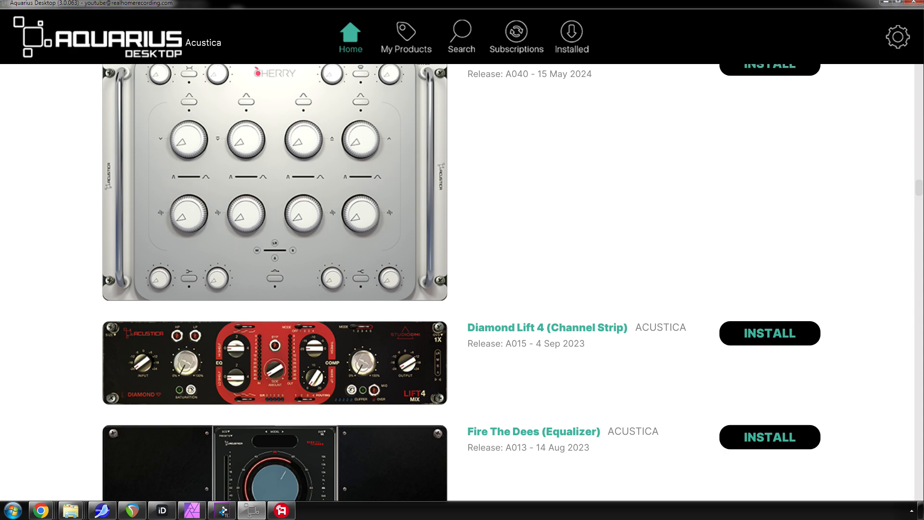